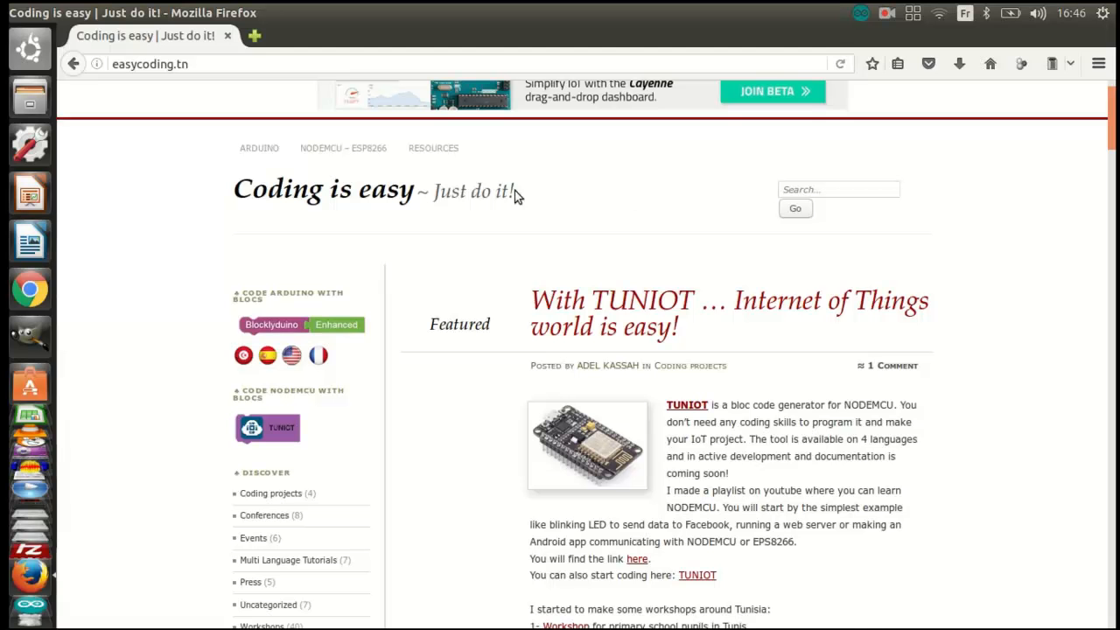
Download the ESP8266Ping-master.zip library from easycoding.tn's Resources page, choosing Save File
left_click(433, 148)
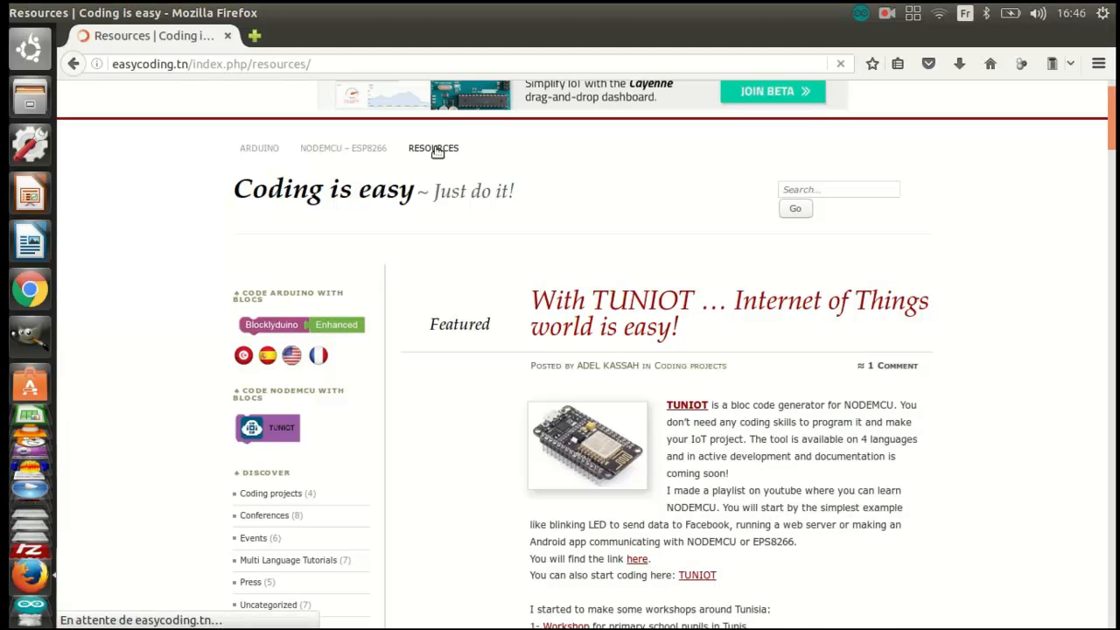
left_click(433, 148)
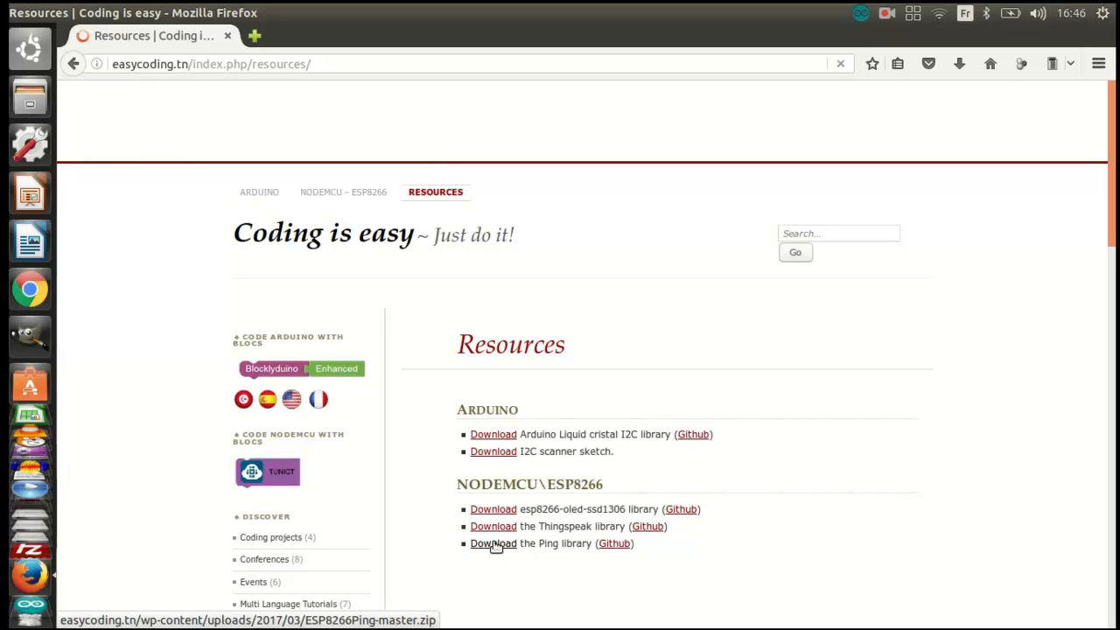
left_click(492, 544)
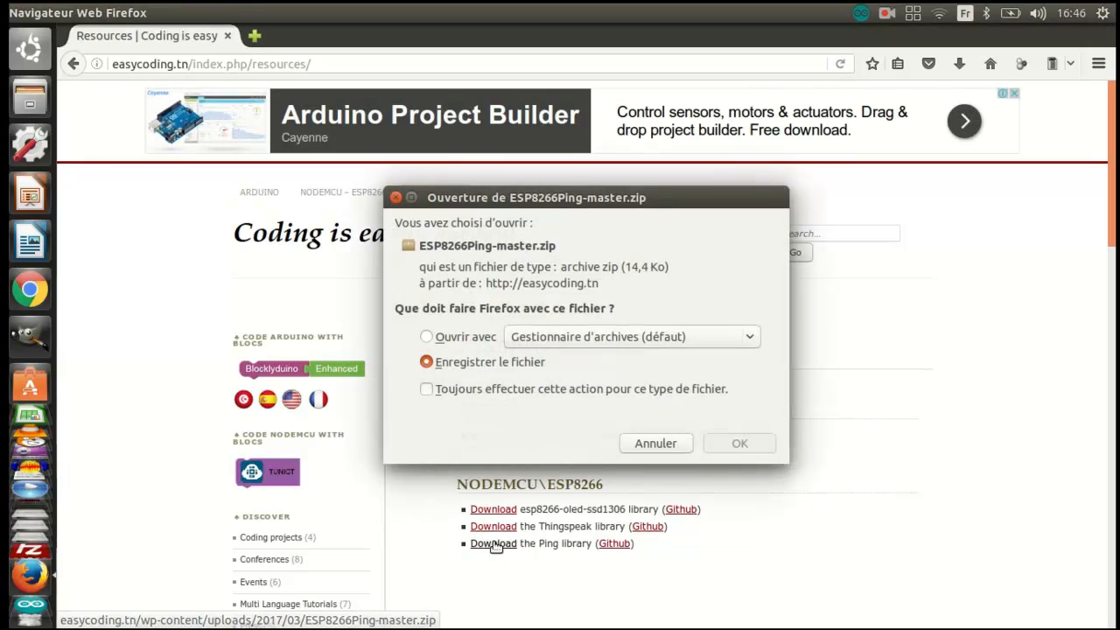
left_click(740, 443)
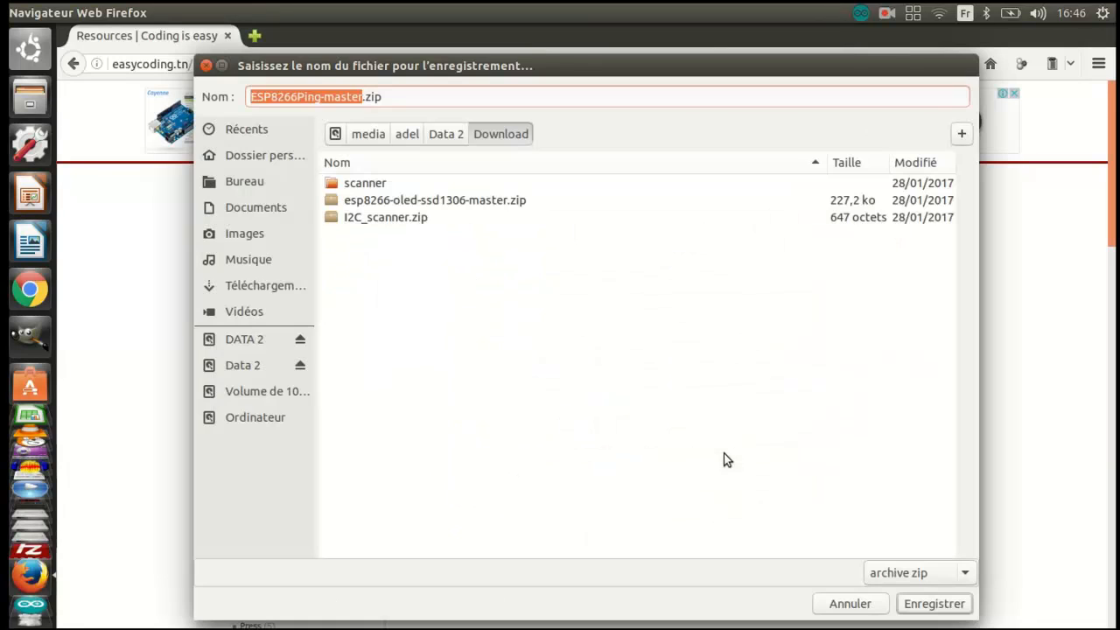
mouse_move(385, 123)
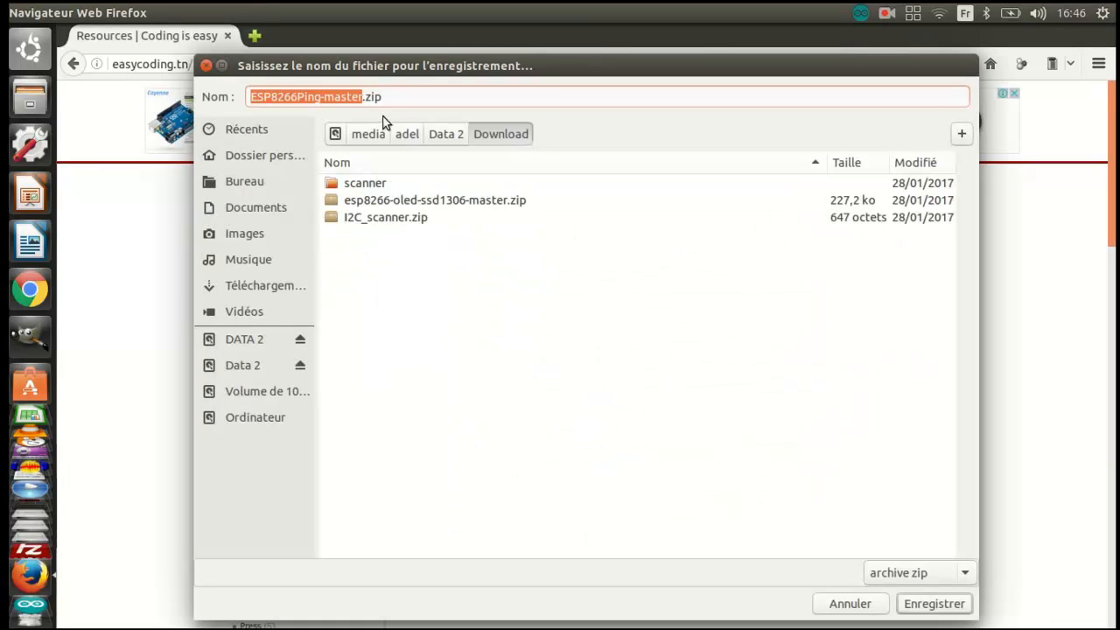
Save ESP8266Ping-master.zip to Download and add it to Arduino IDE as a .ZIP library
left_click(933, 604)
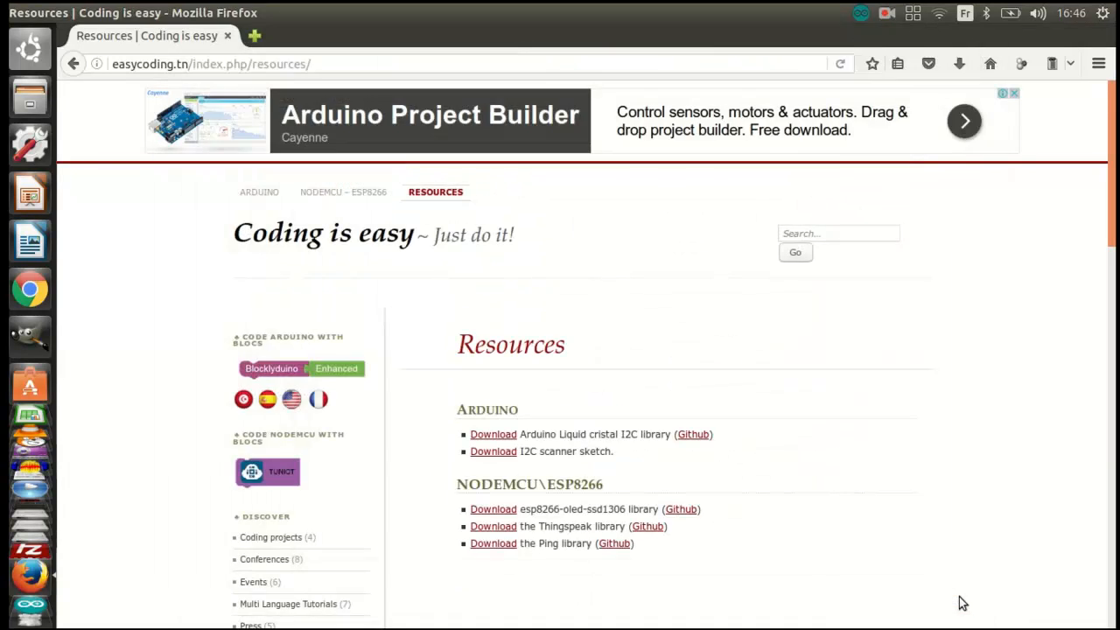
mouse_move(29, 554)
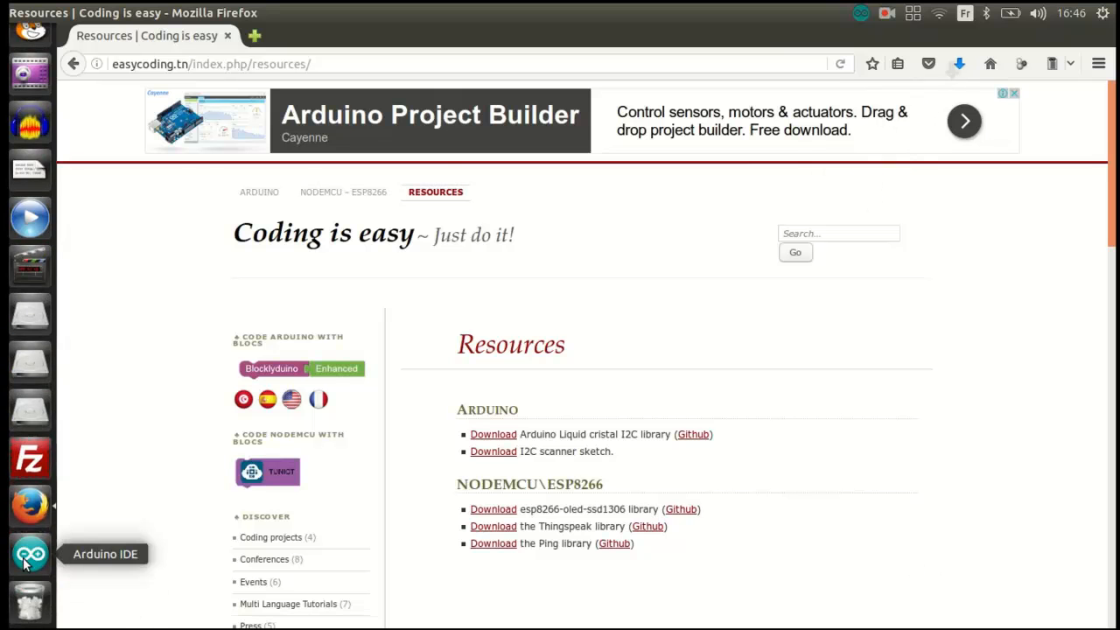
left_click(30, 553)
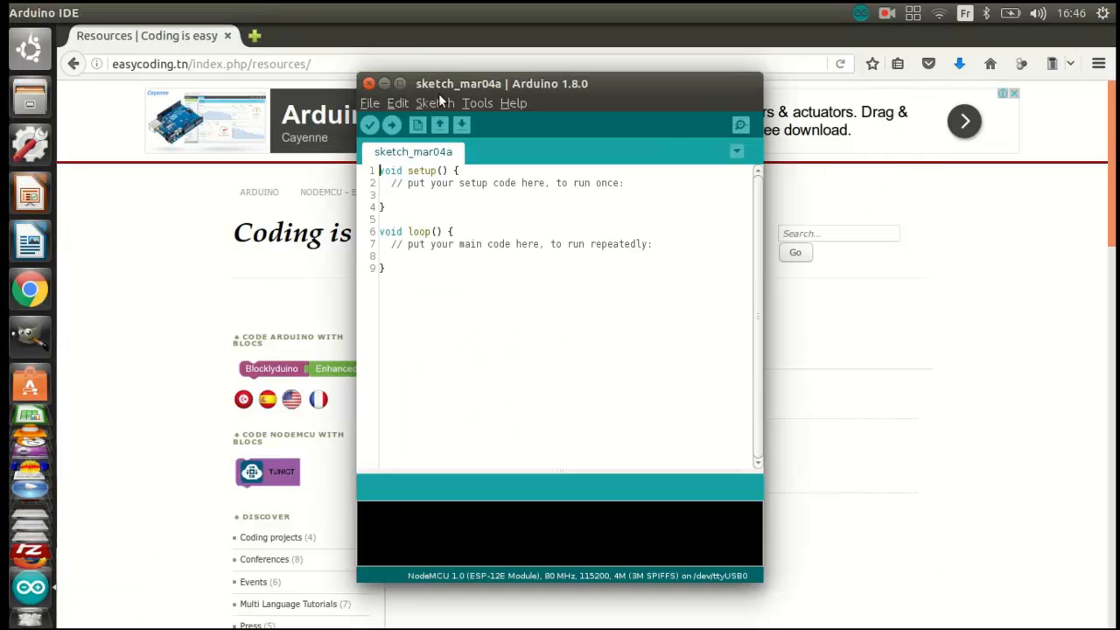
left_click(435, 103)
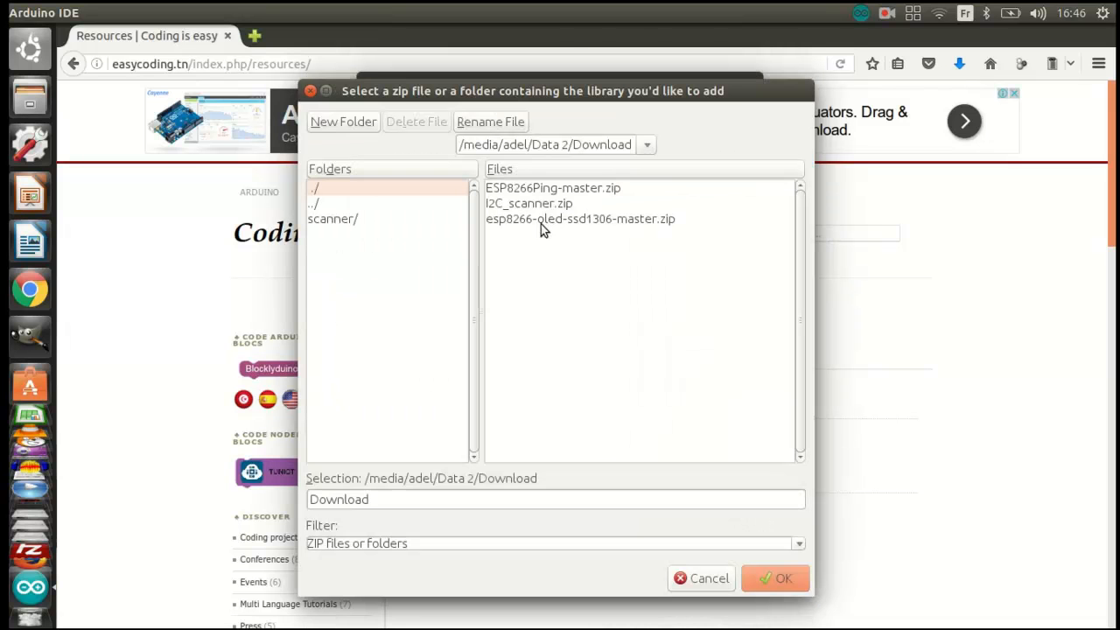
left_click(553, 187)
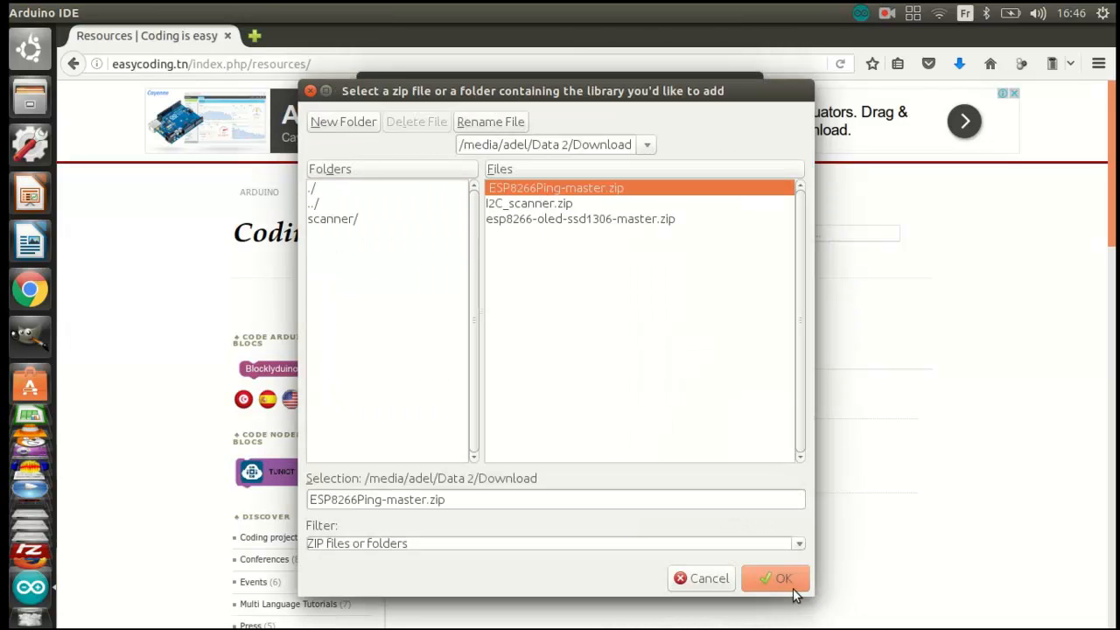
left_click(775, 579)
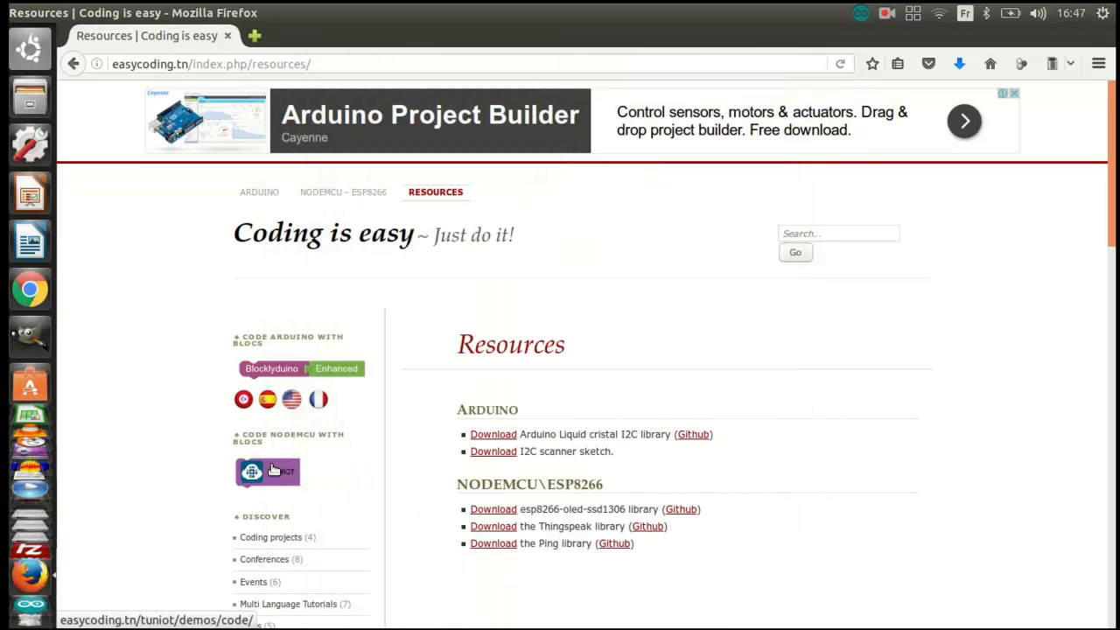
Open the TUNIOT block editor and load the Model 3 client-in-an-open-network template
left_click(267, 472)
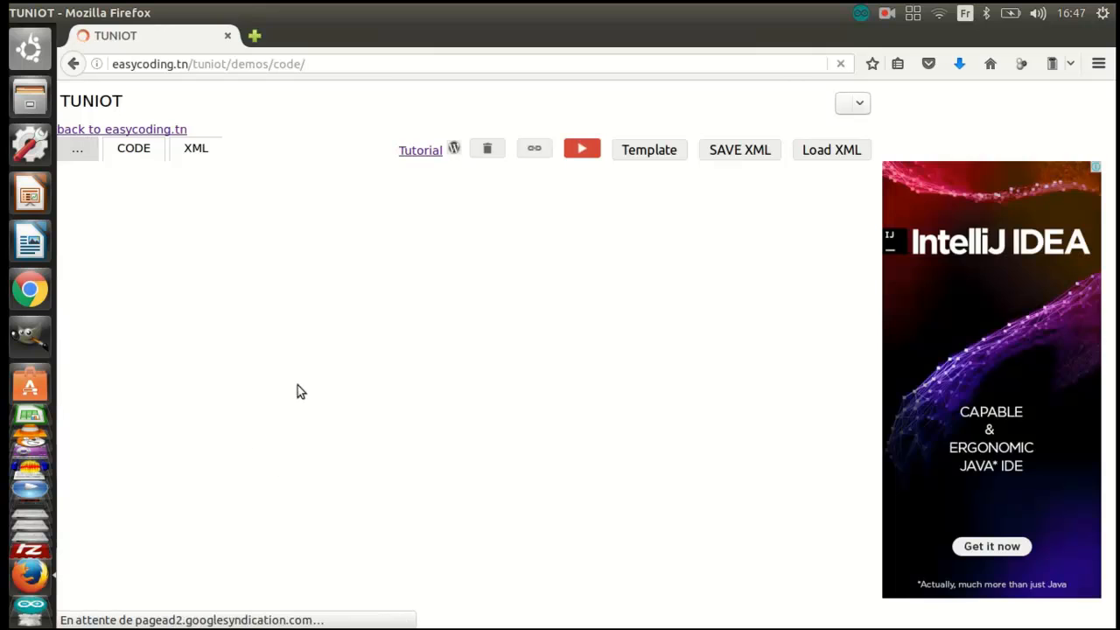
mouse_move(341, 327)
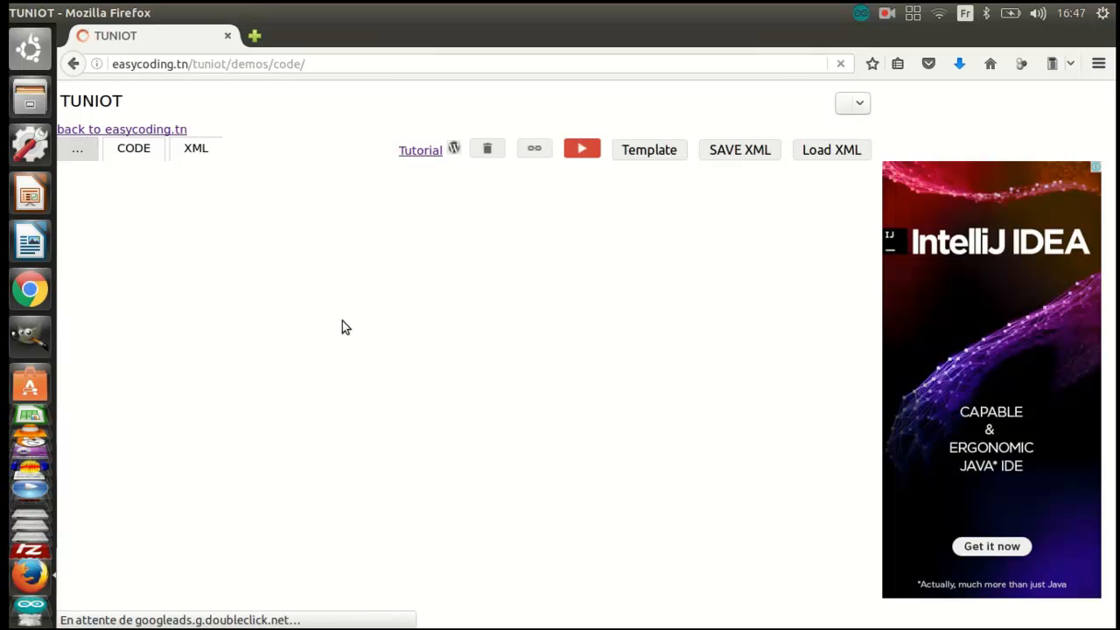
mouse_move(349, 296)
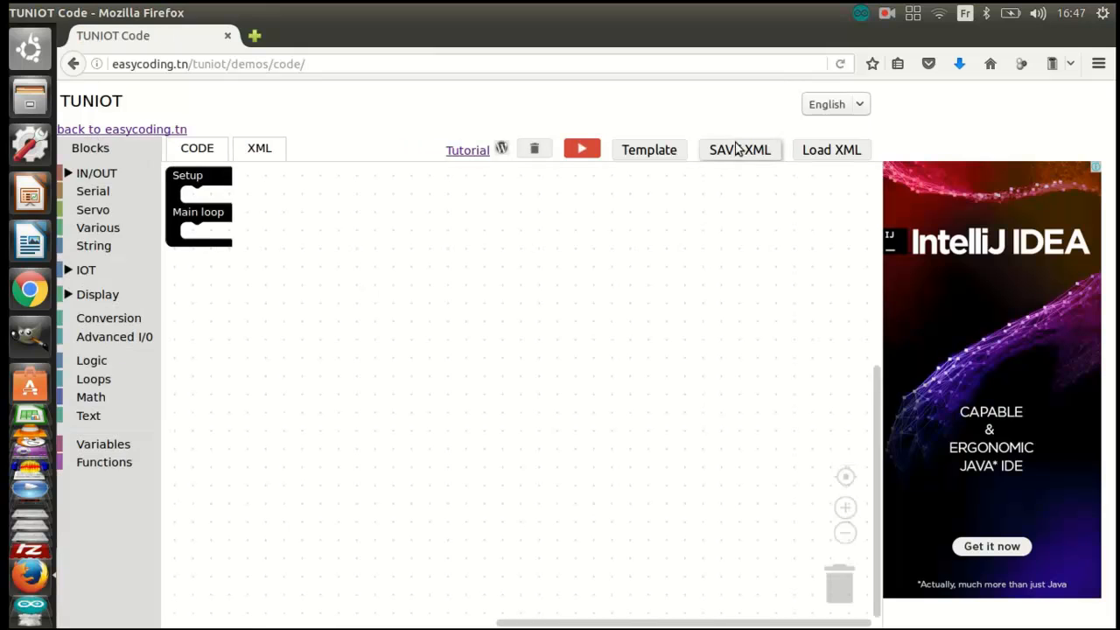
left_click(648, 149)
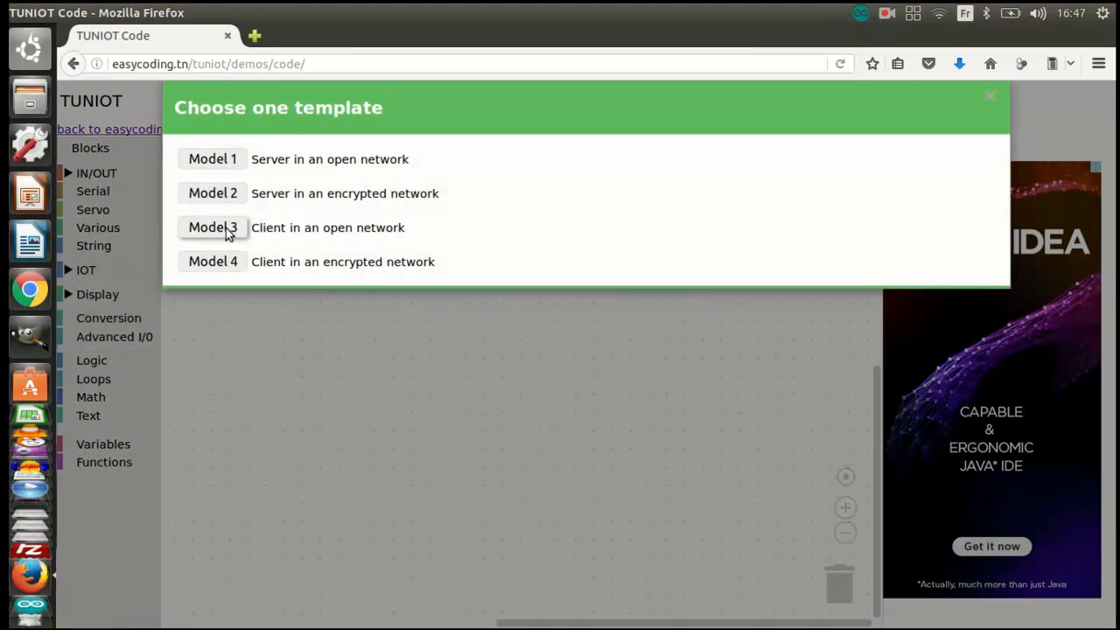
left_click(212, 227)
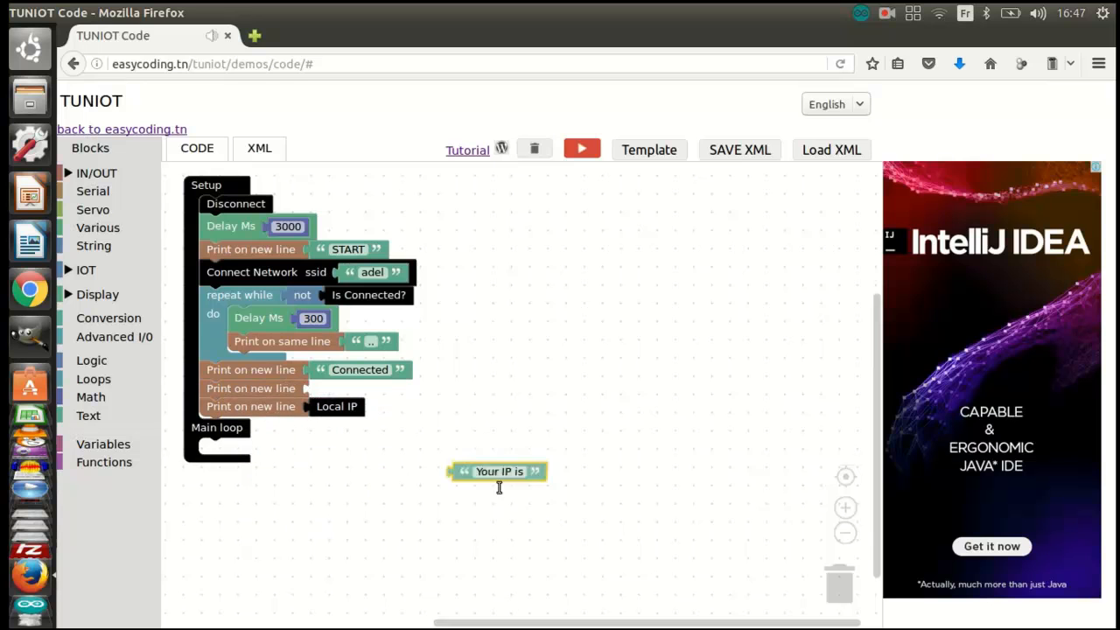
Discard the loose Your IP text block and check the IOT Ping IP block's documentation
left_click_drag(498, 471, 350, 406)
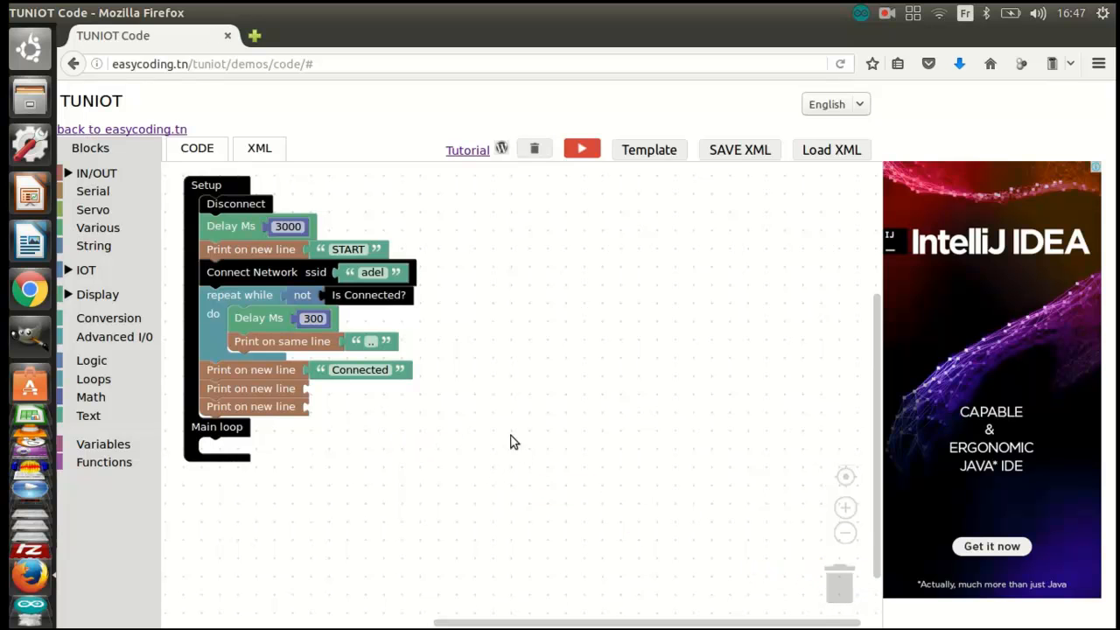
mouse_move(70, 168)
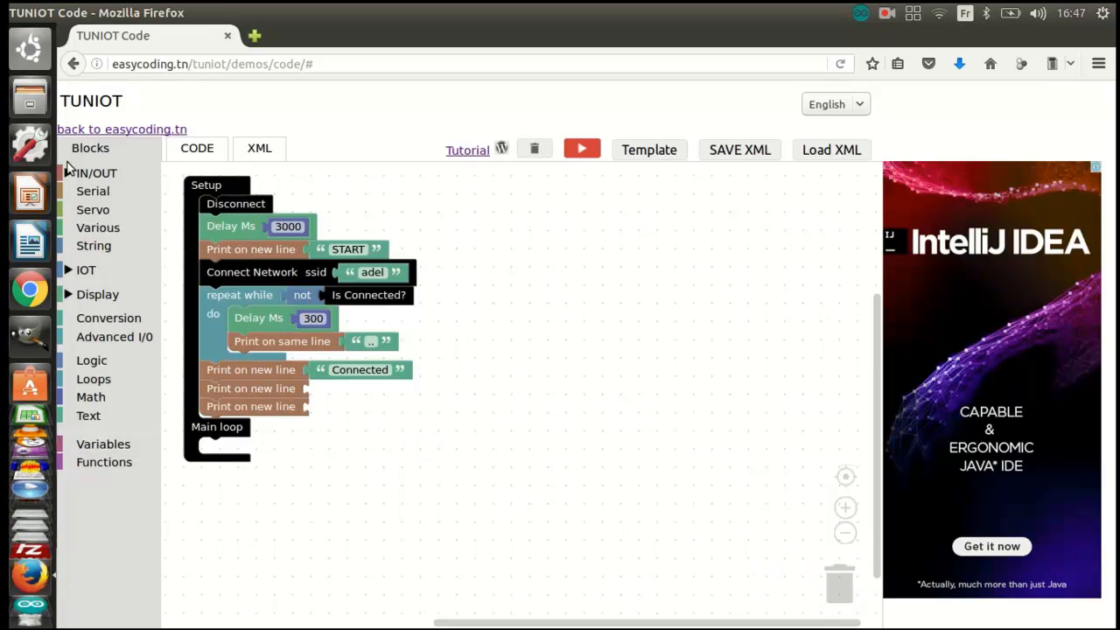
left_click(85, 269)
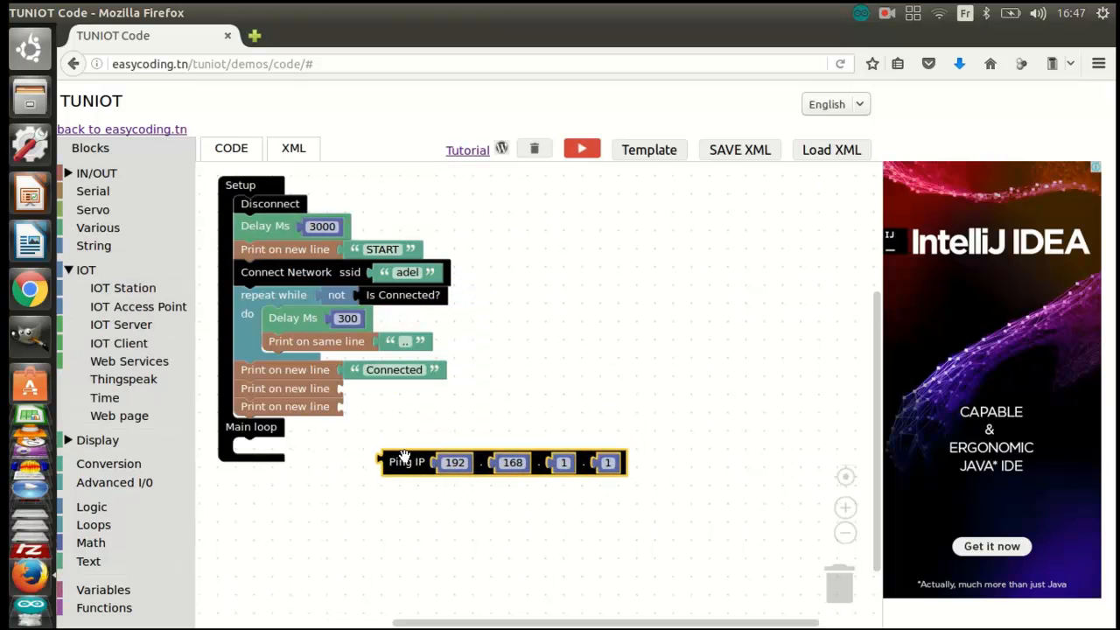
right_click(403, 462)
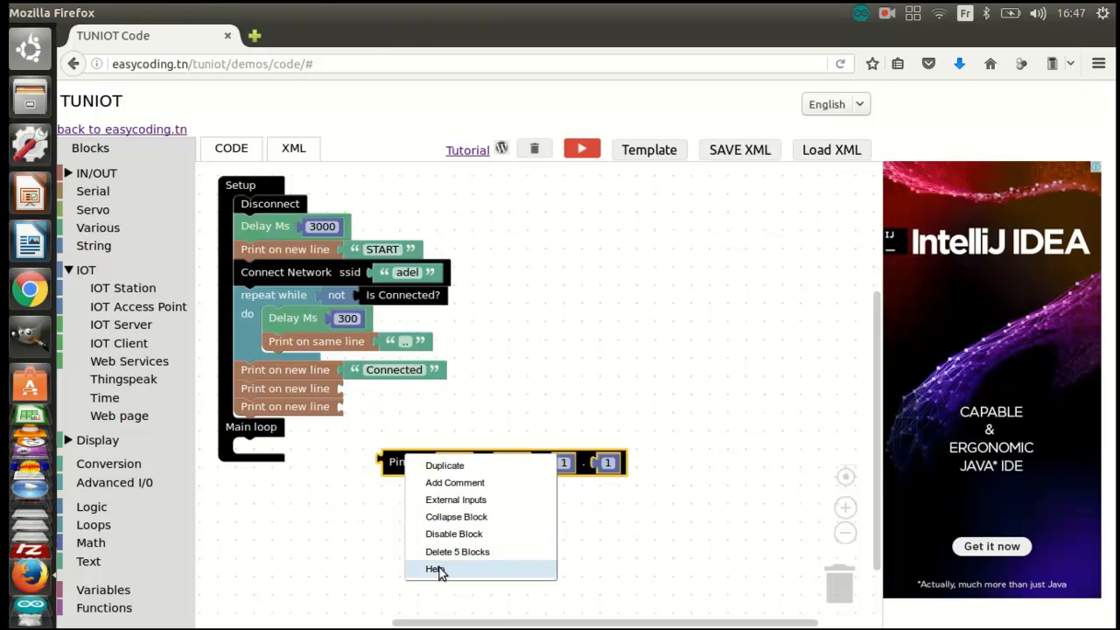
left_click(435, 569)
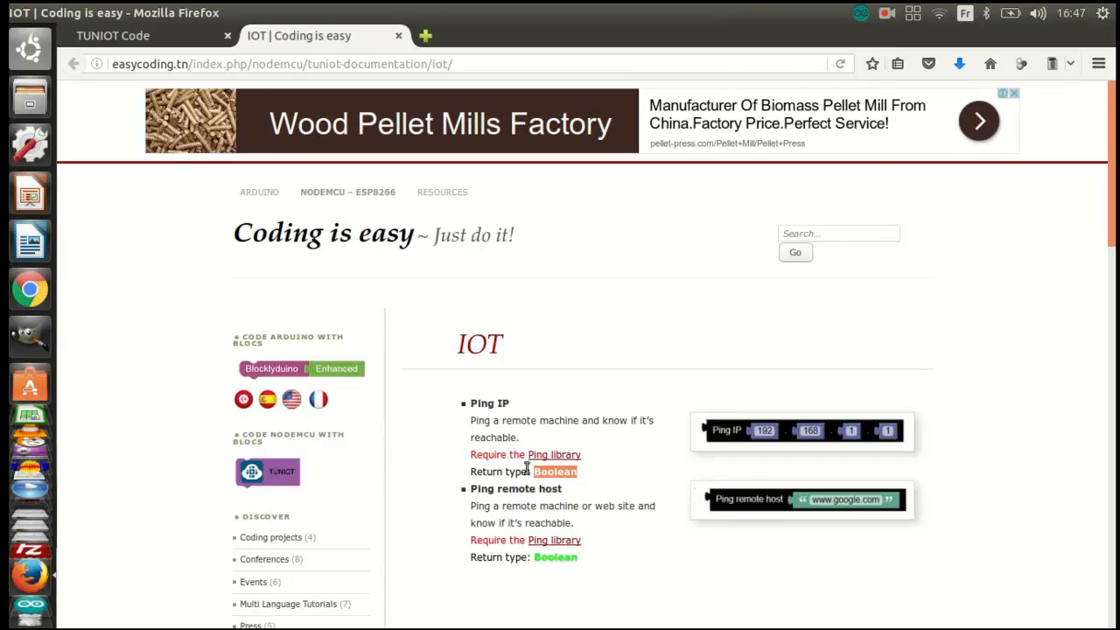
left_click(112, 35)
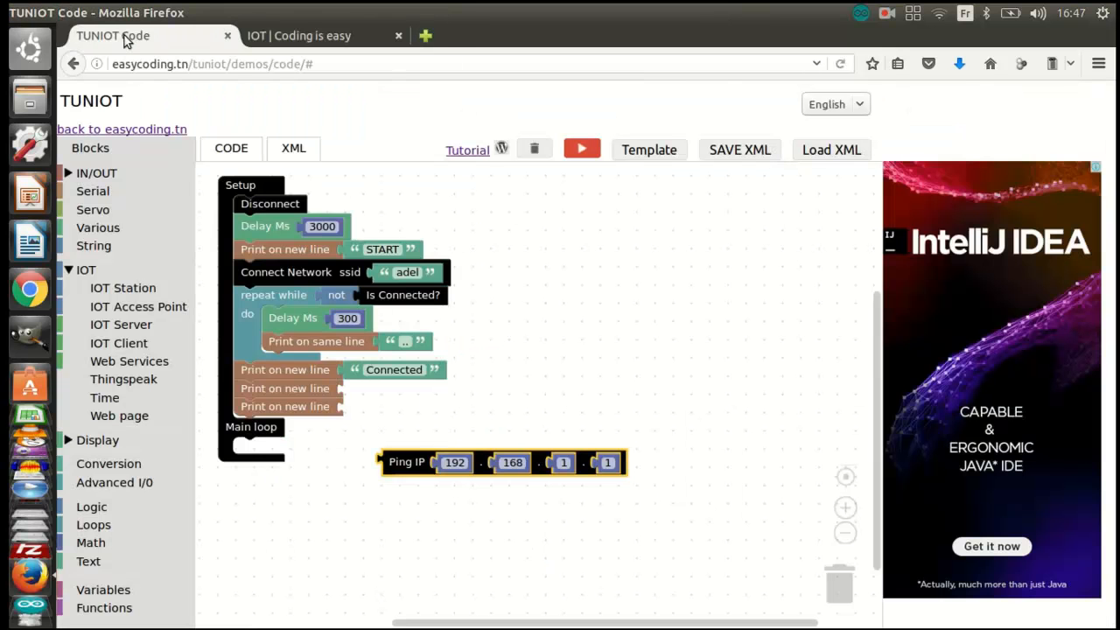
Print the Ping IP 192.168.1.1 result under a PING label, then duplicate it for 192.168.1.20
left_click_drag(503, 462, 389, 441)
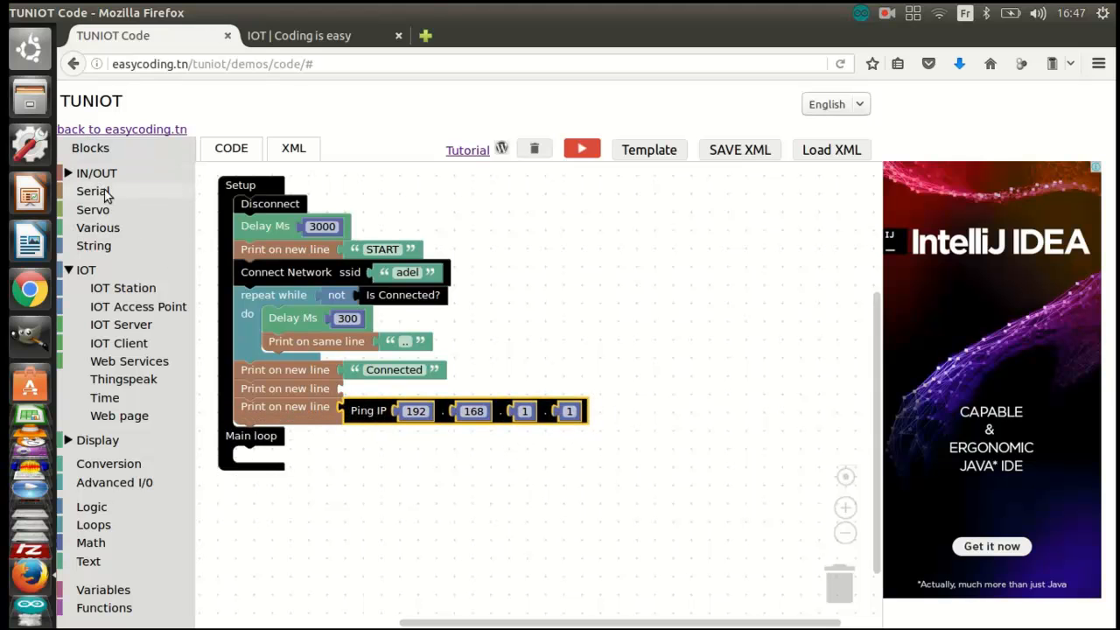
left_click(87, 561)
type("PING 192.168.1.1")
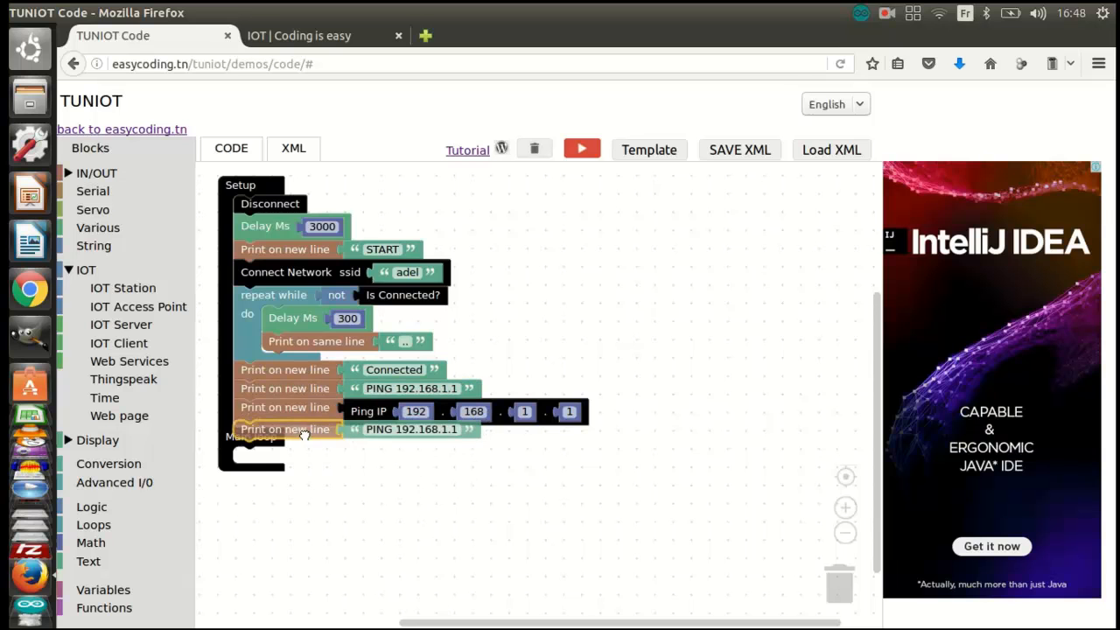
left_click(411, 435)
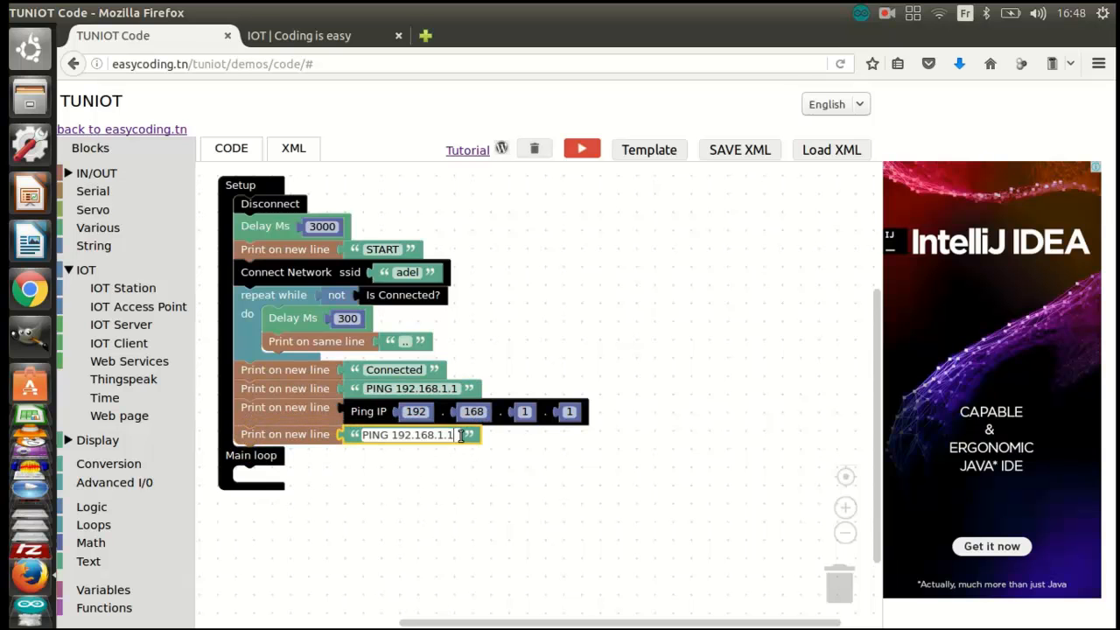
type("20")
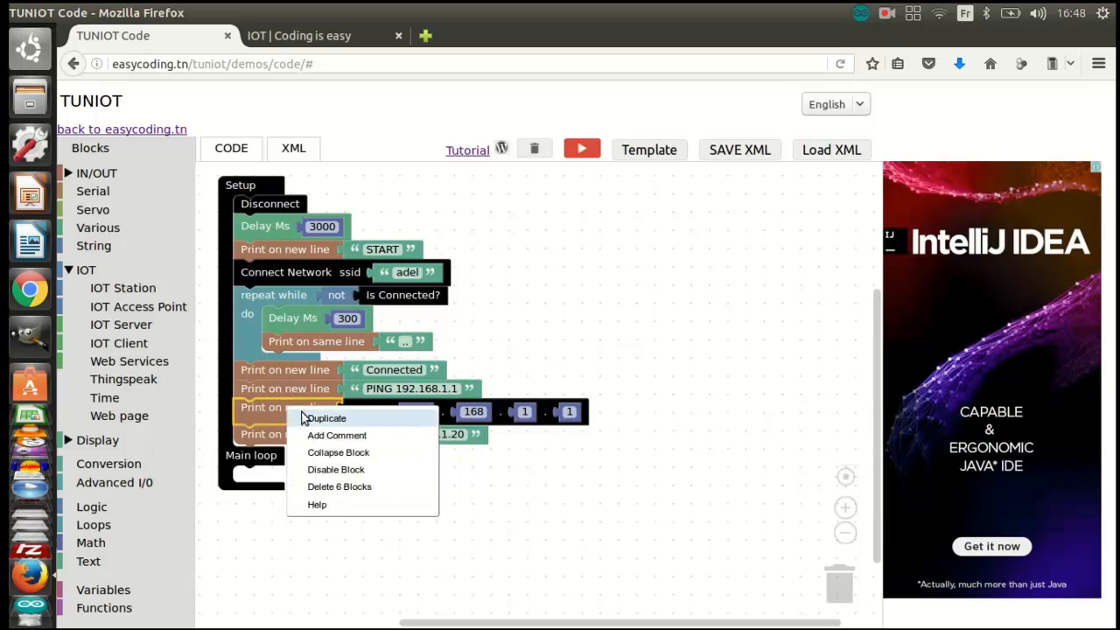
left_click(326, 417)
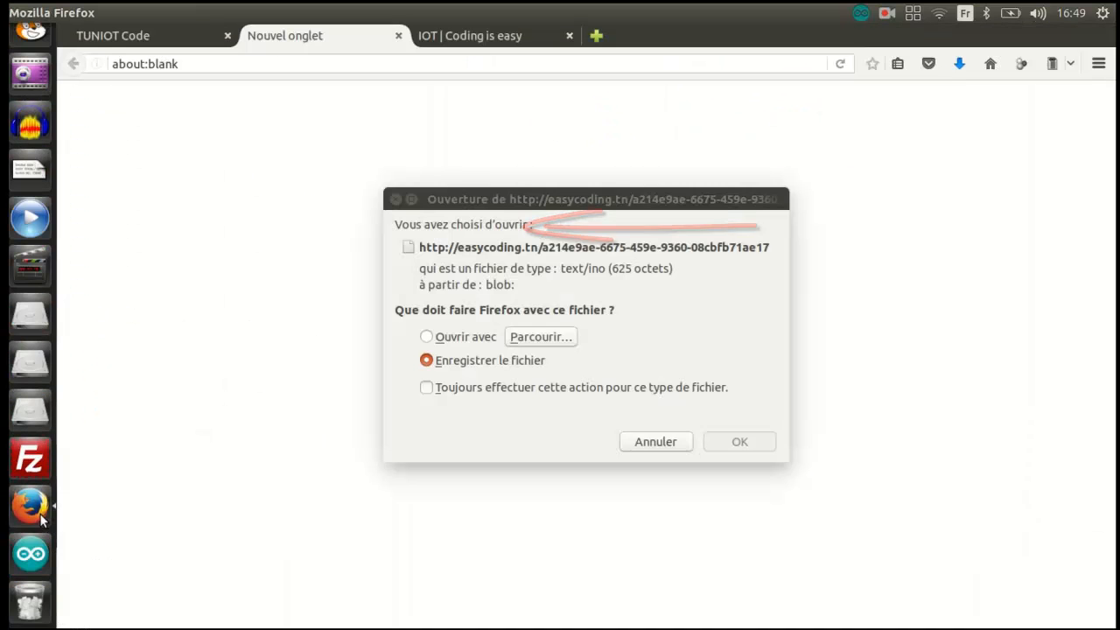
Dismiss Firefox's save prompt for the generated .ino sketch
left_click(739, 441)
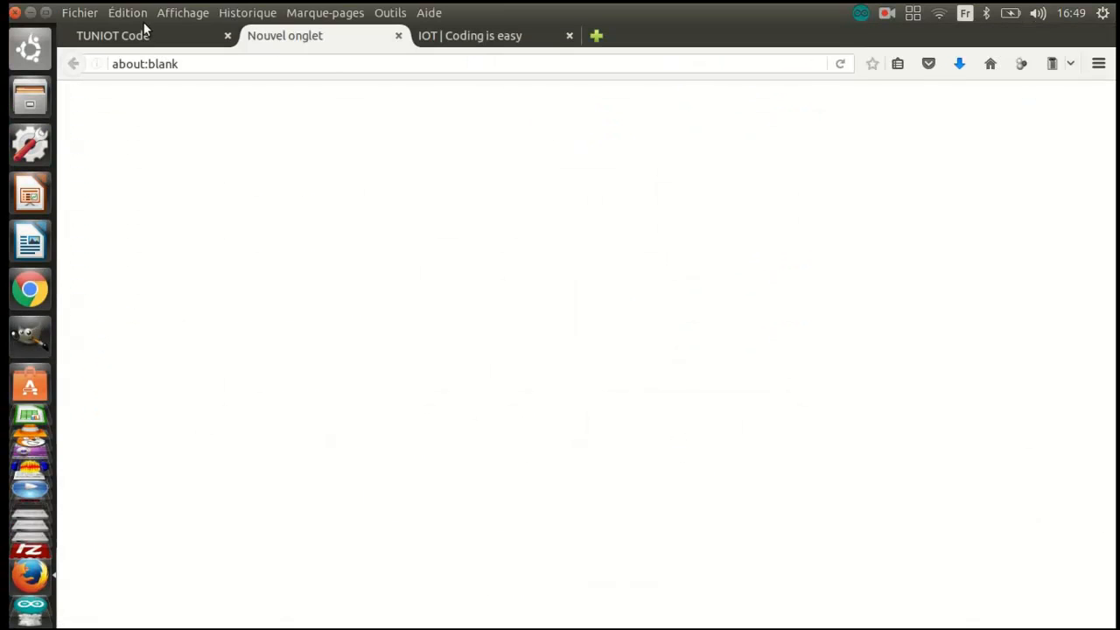
Back on the TUNIOT code page, trash the PING print and Ping IP blocks
left_click(114, 36)
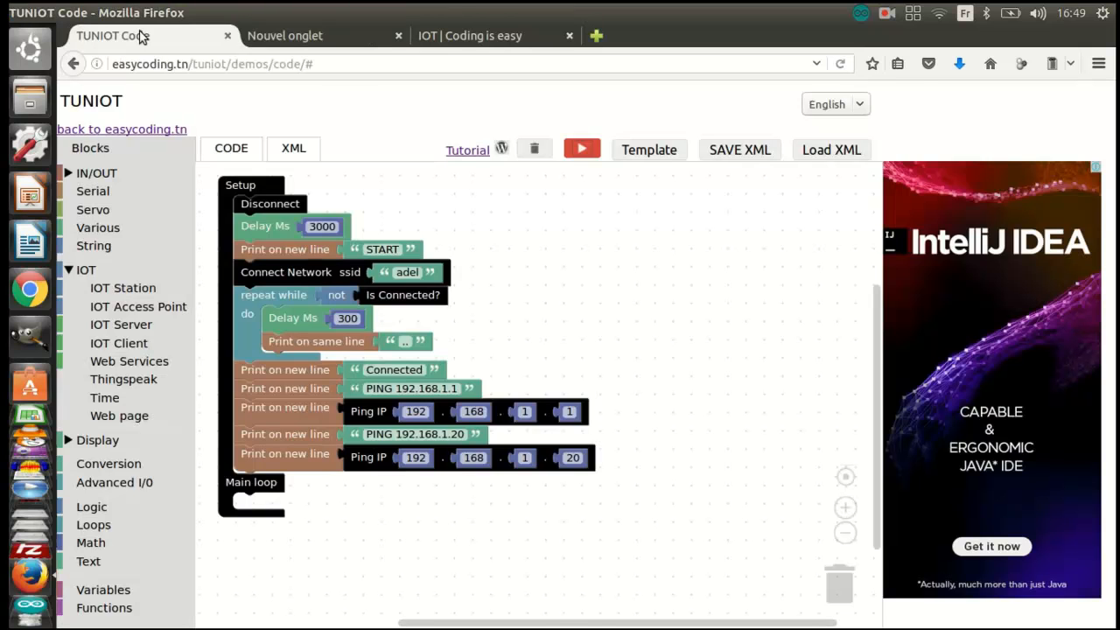
mouse_move(394, 391)
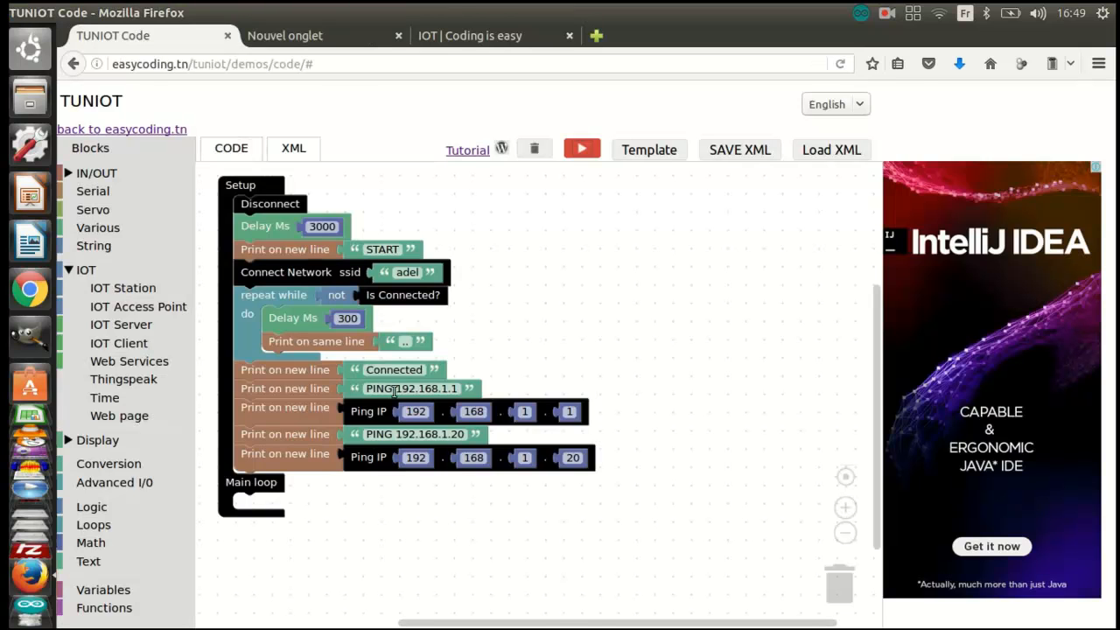
mouse_move(363, 408)
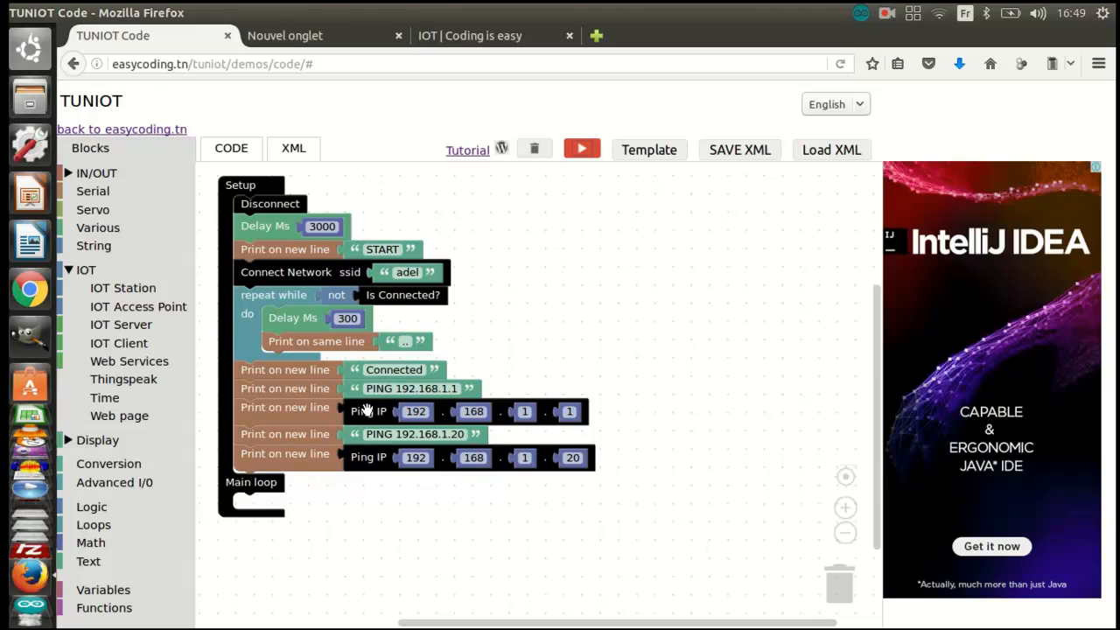
mouse_move(306, 392)
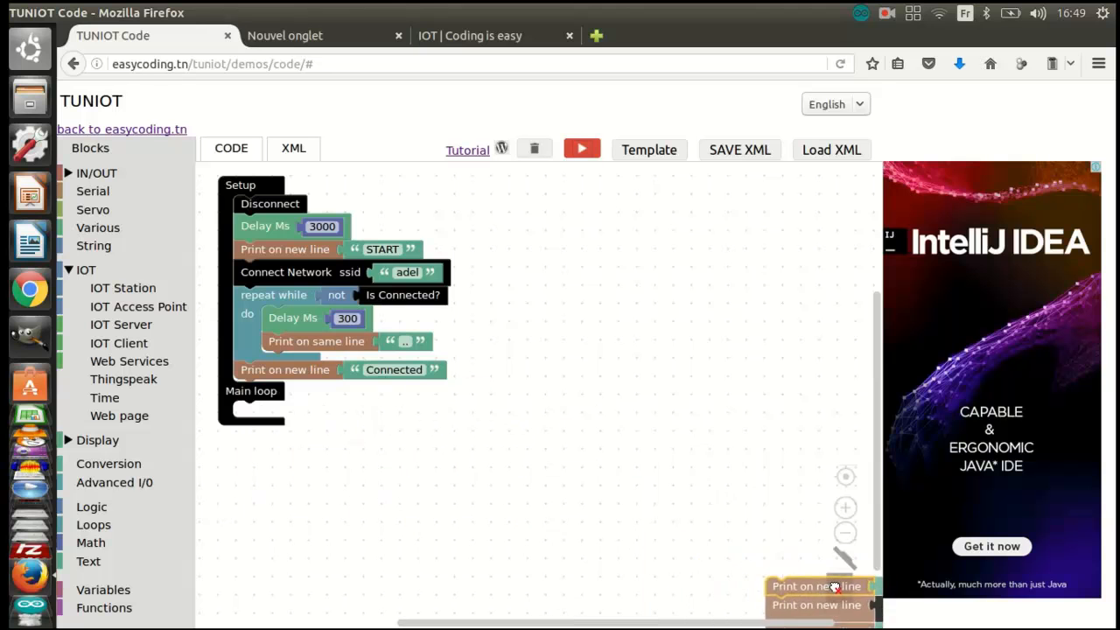
left_click(102, 589)
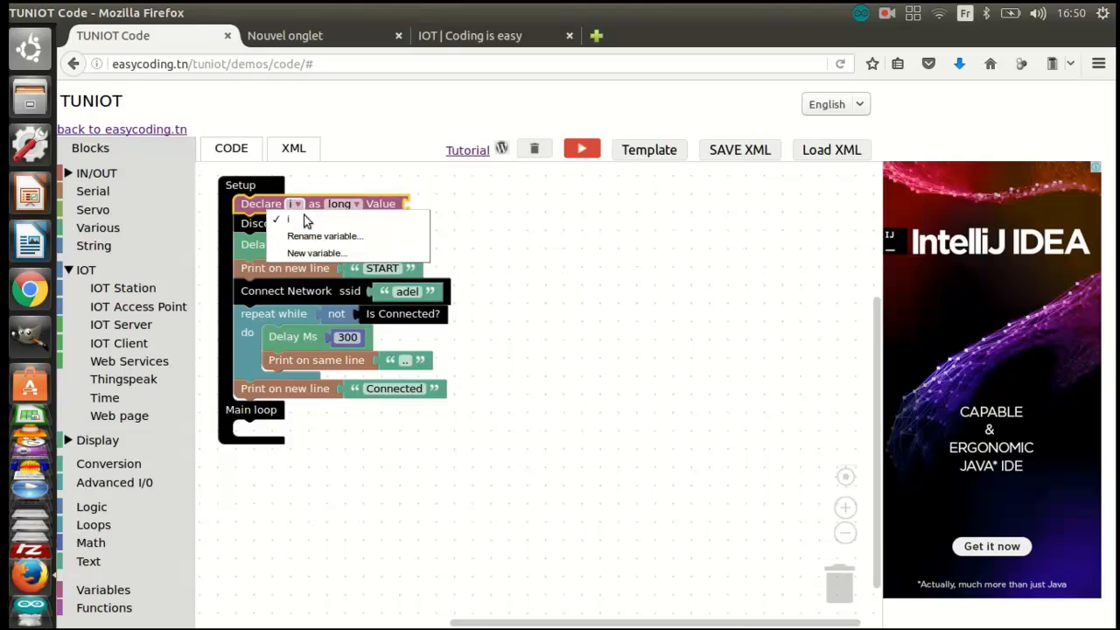
mouse_move(324, 236)
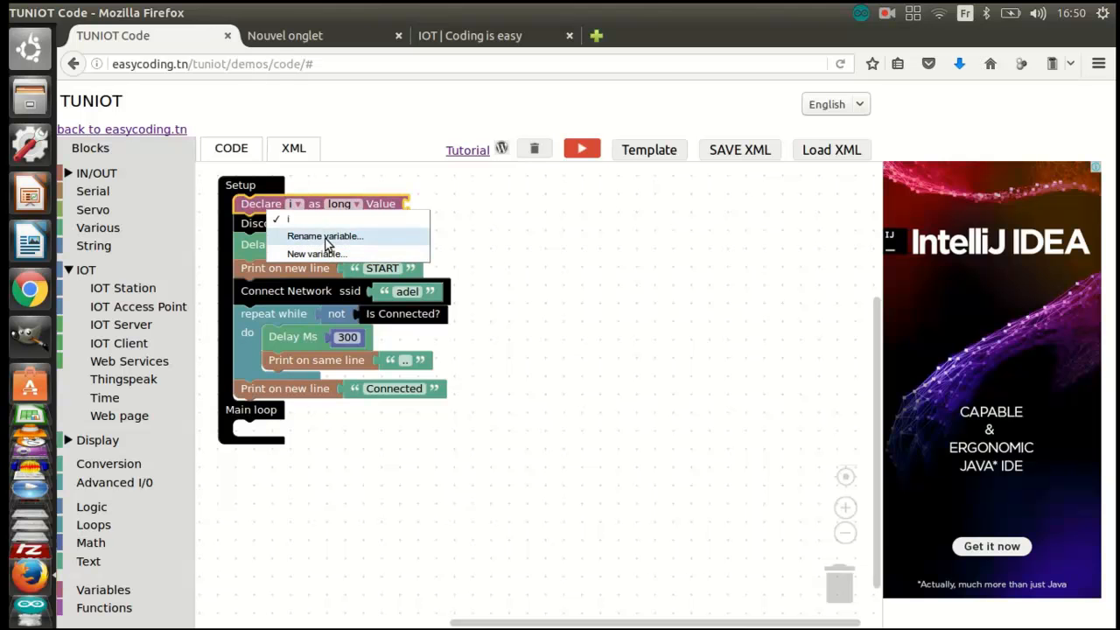
Rename the declared variable to Counter, make it int, and give it value 0
left_click(324, 235)
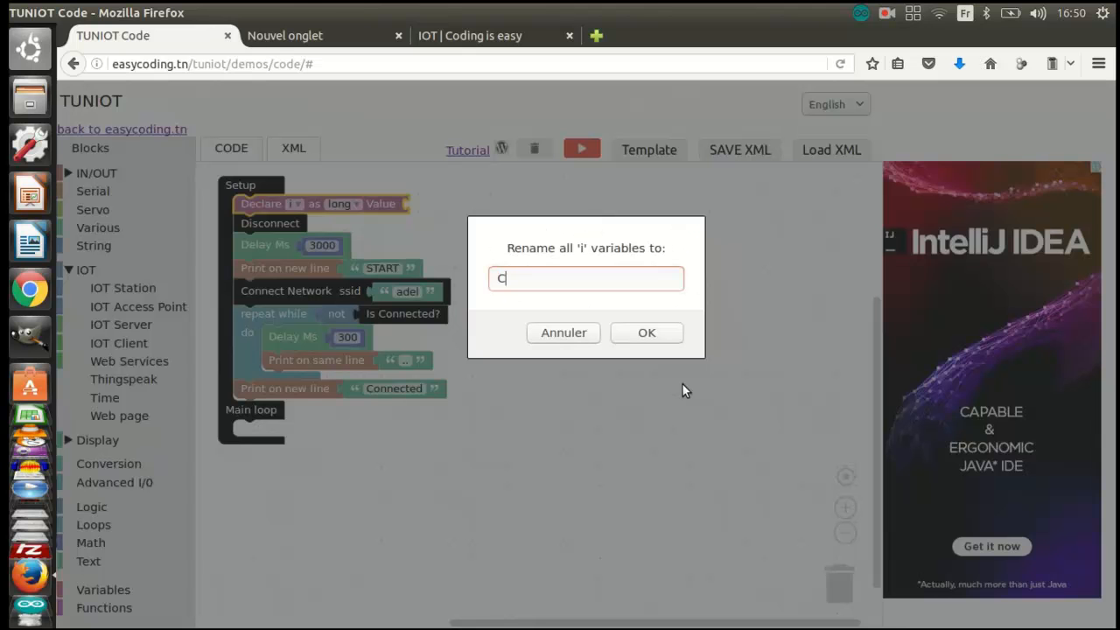
type("ounter")
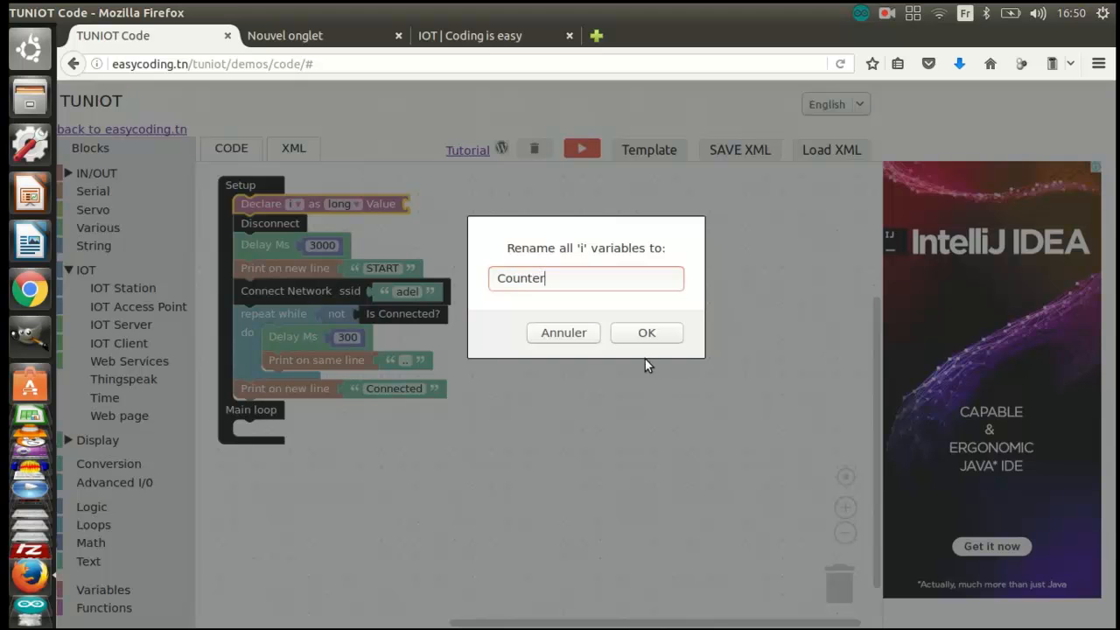
left_click(647, 332)
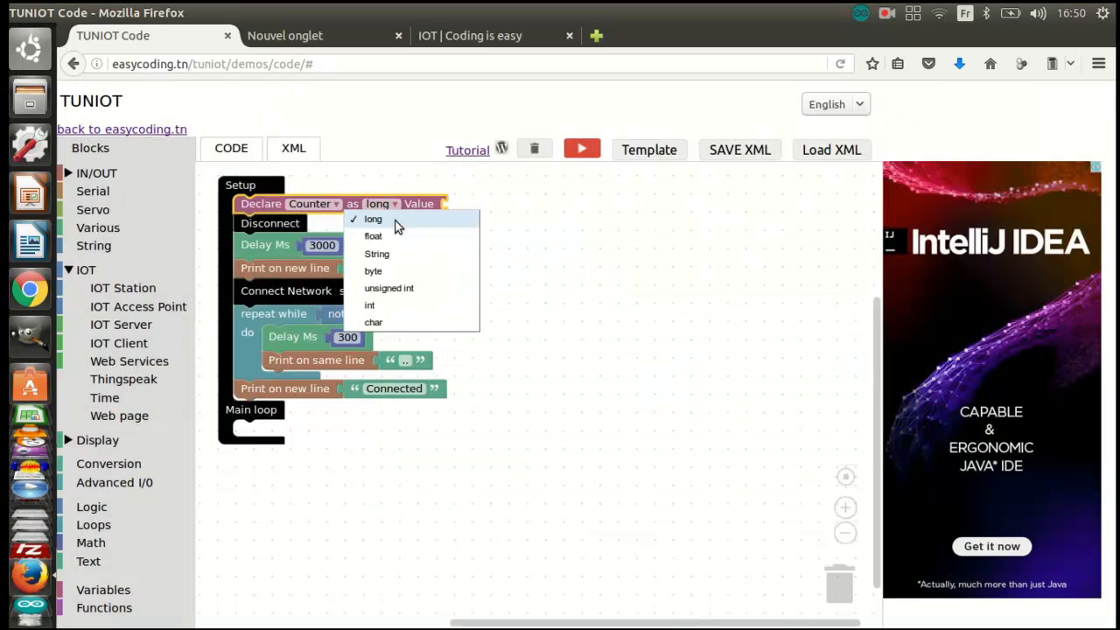
left_click(369, 304)
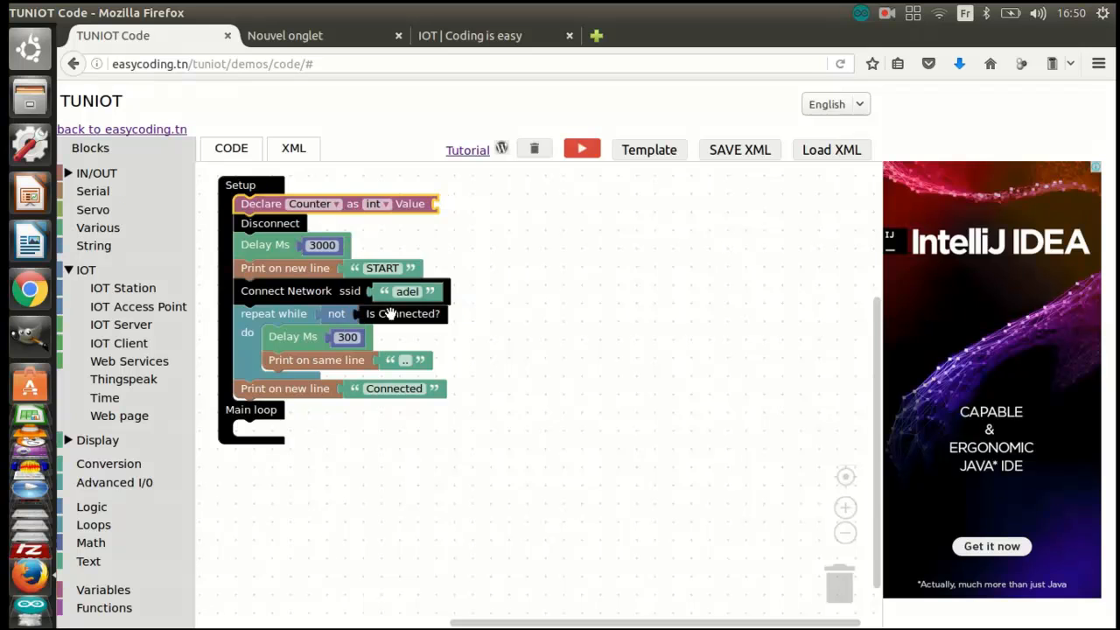
left_click(90, 542)
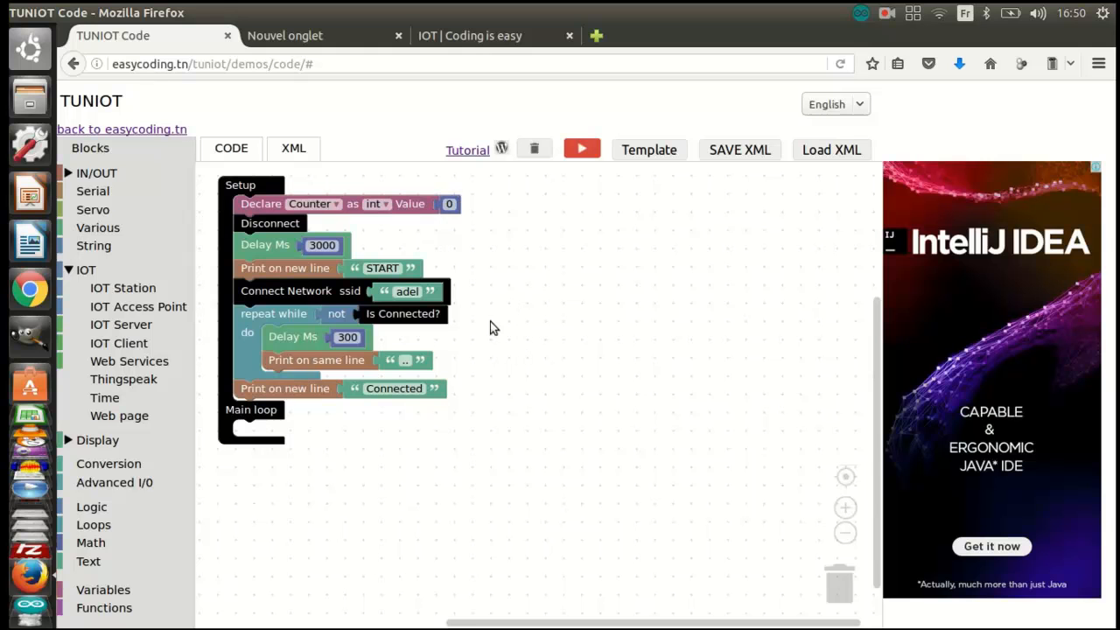
mouse_move(264, 389)
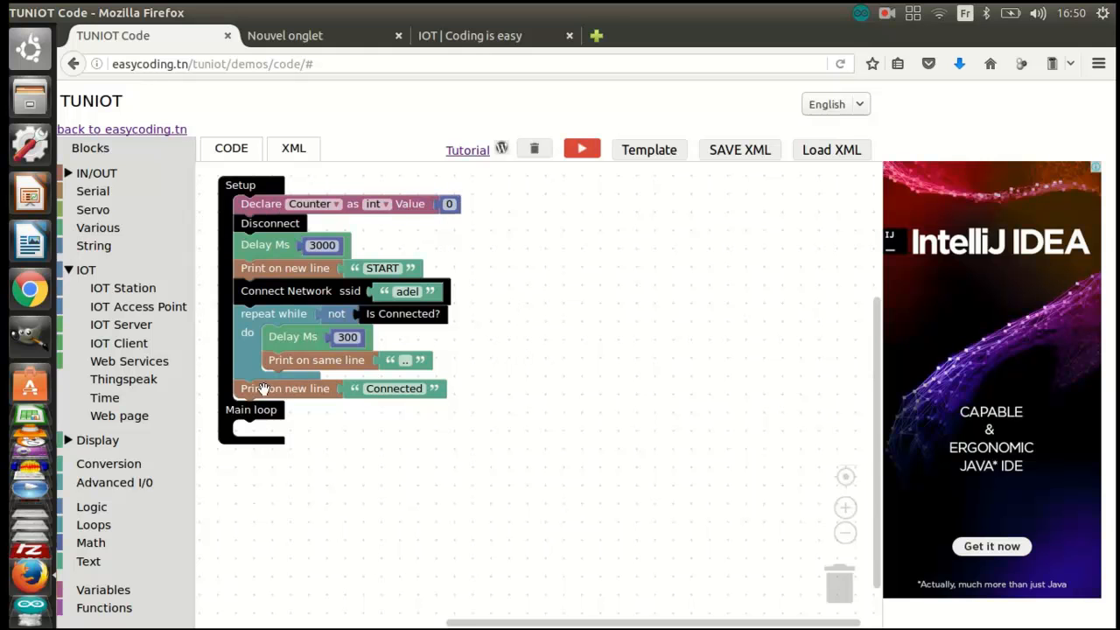
mouse_move(87, 543)
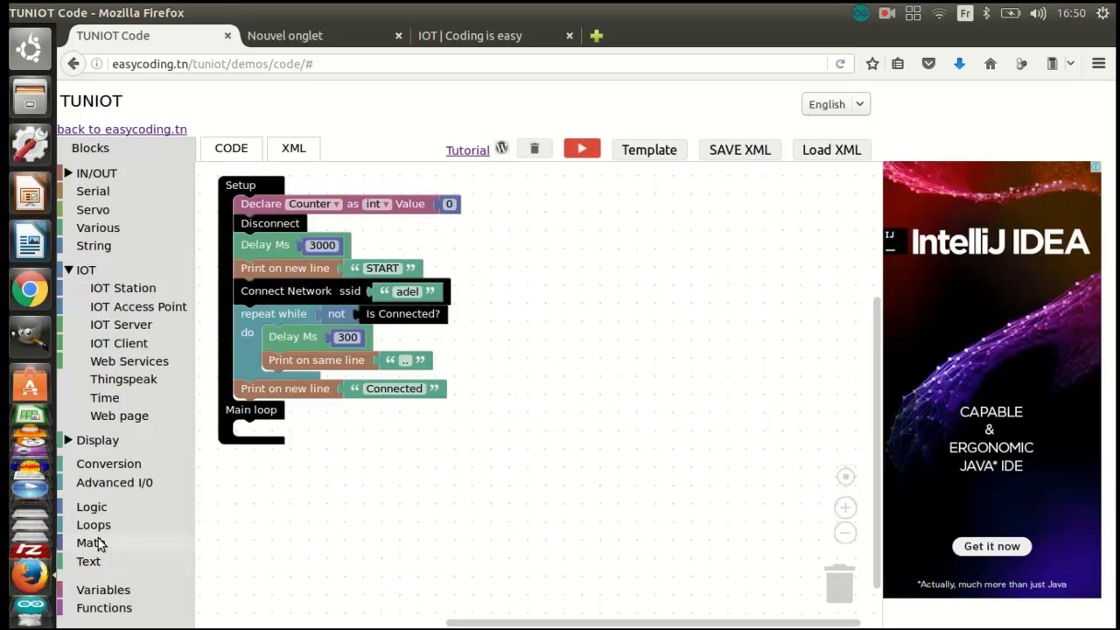
Add a count-with-i loop from 1 to 12 holding an if block
left_click(93, 524)
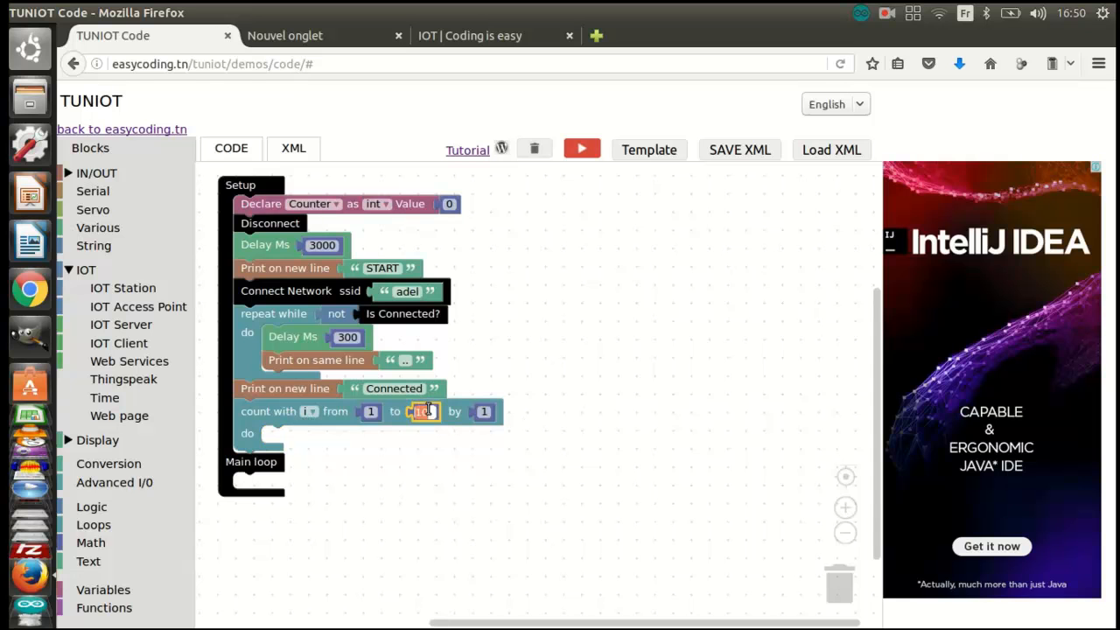
type("12")
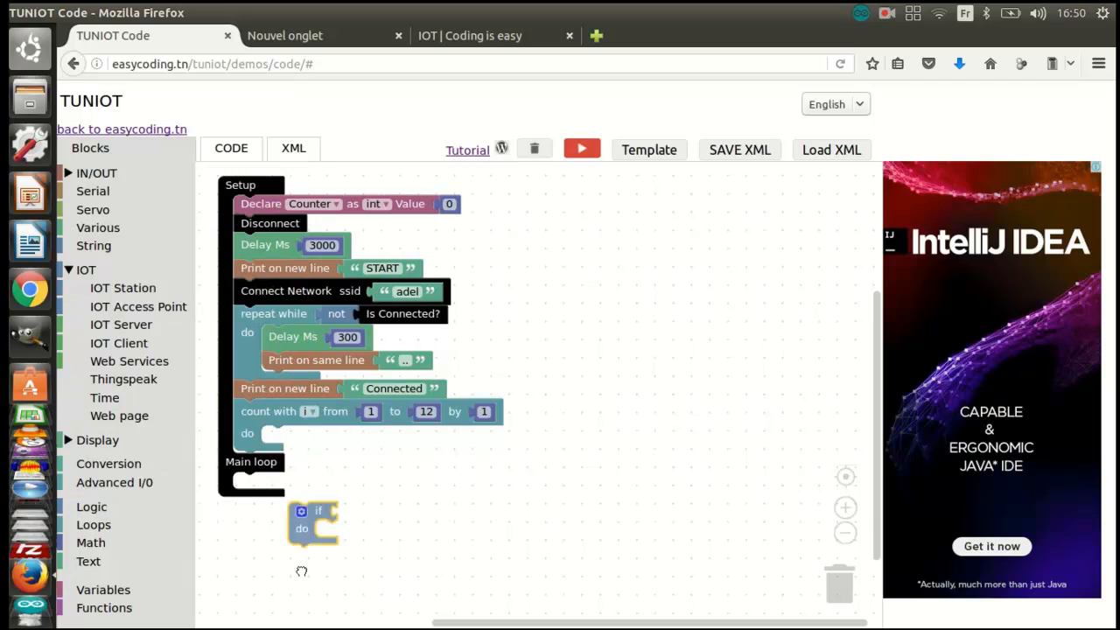
left_click_drag(313, 523, 284, 446)
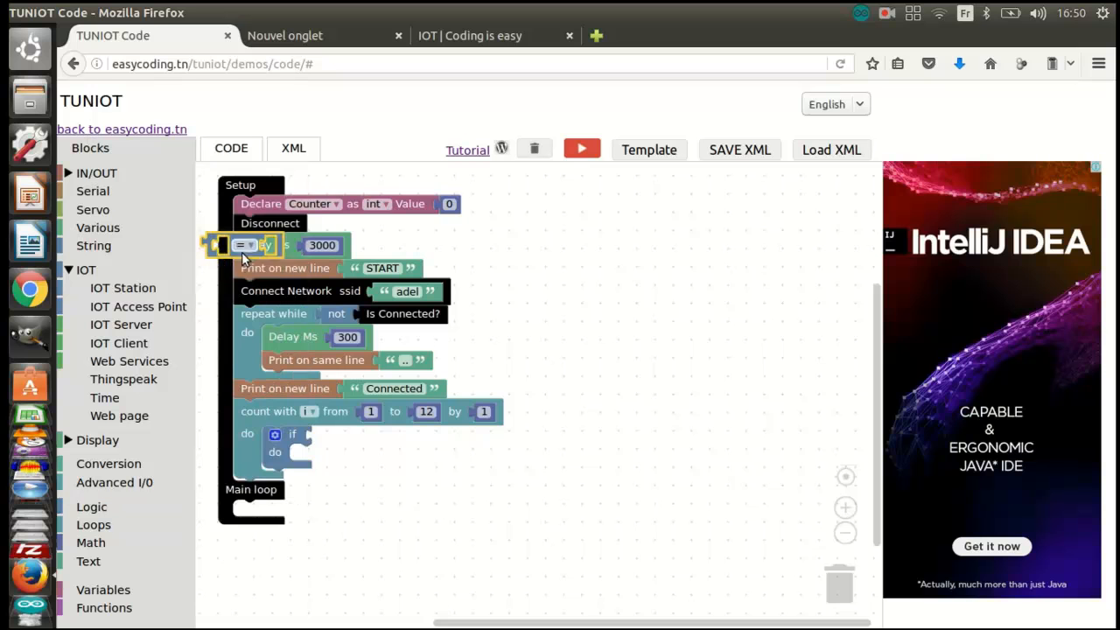
Make the if compare true with Ping IP 192.168.1.i
left_click_drag(245, 245, 350, 437)
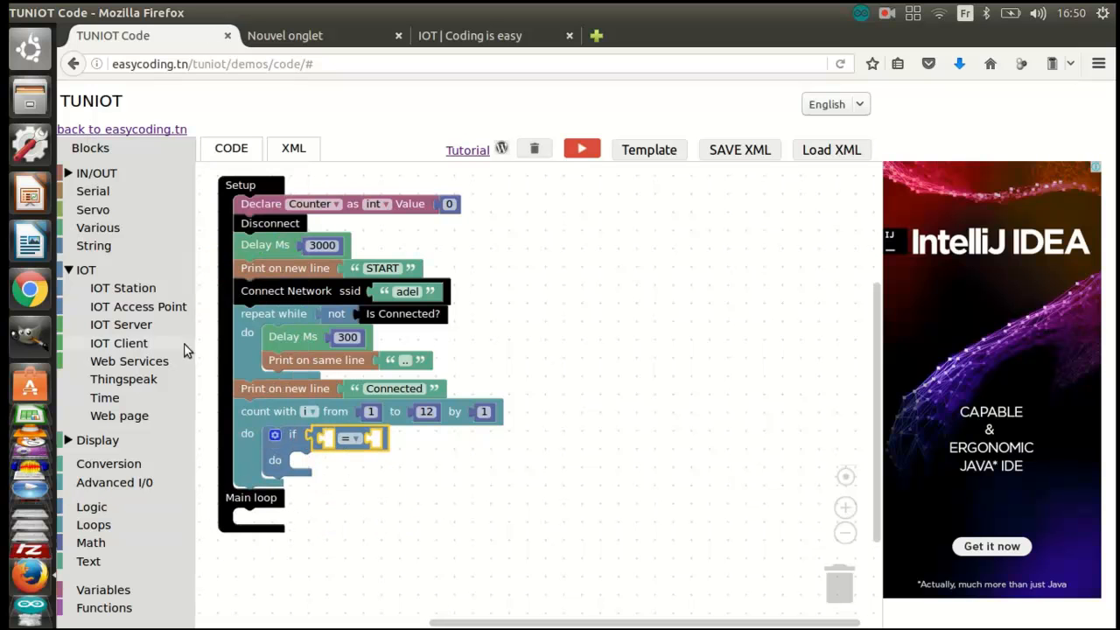
mouse_move(128, 453)
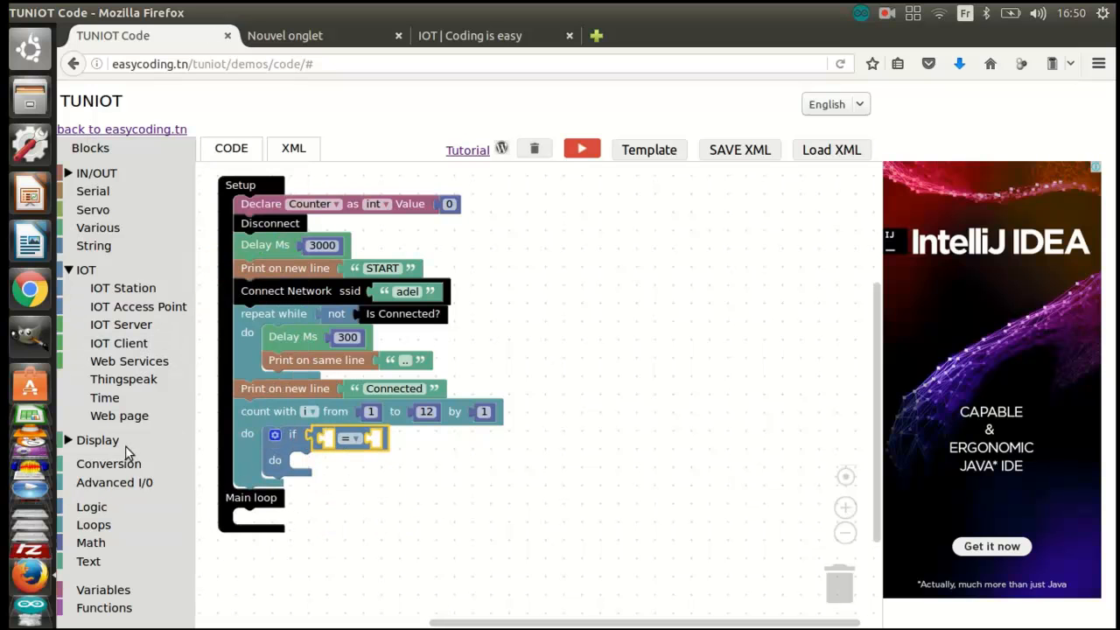
mouse_move(123, 398)
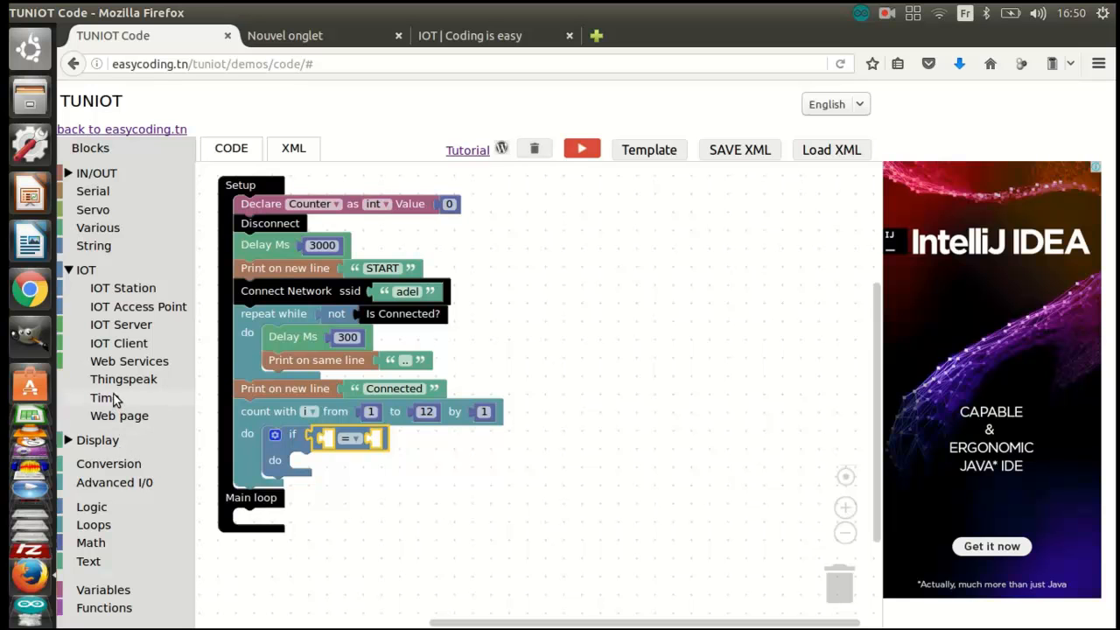
left_click(85, 269)
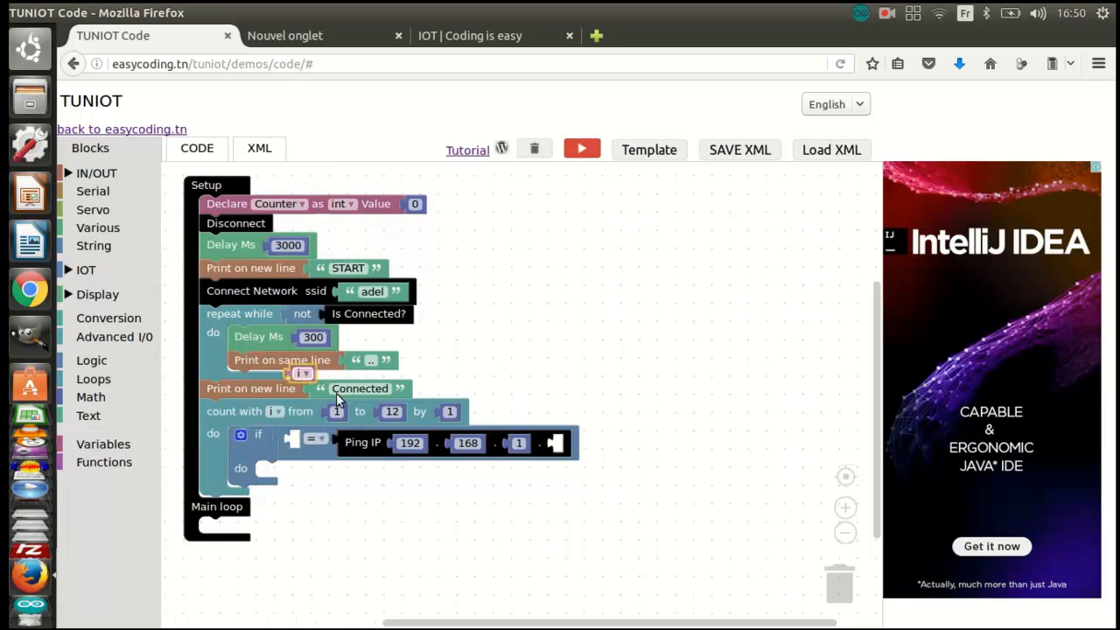
left_click(564, 443)
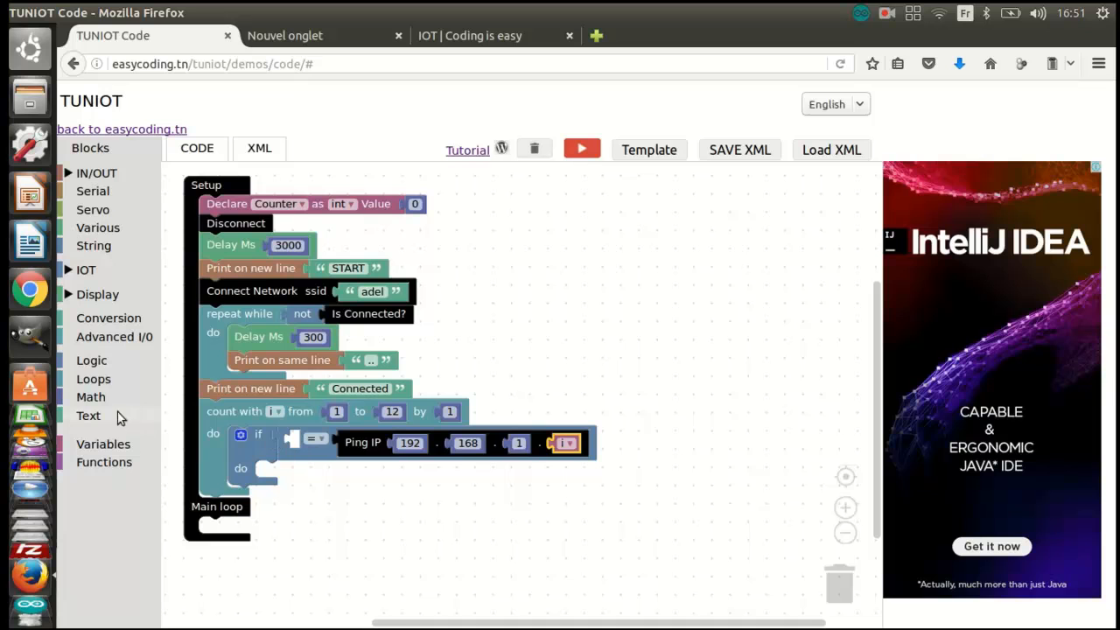
left_click(91, 360)
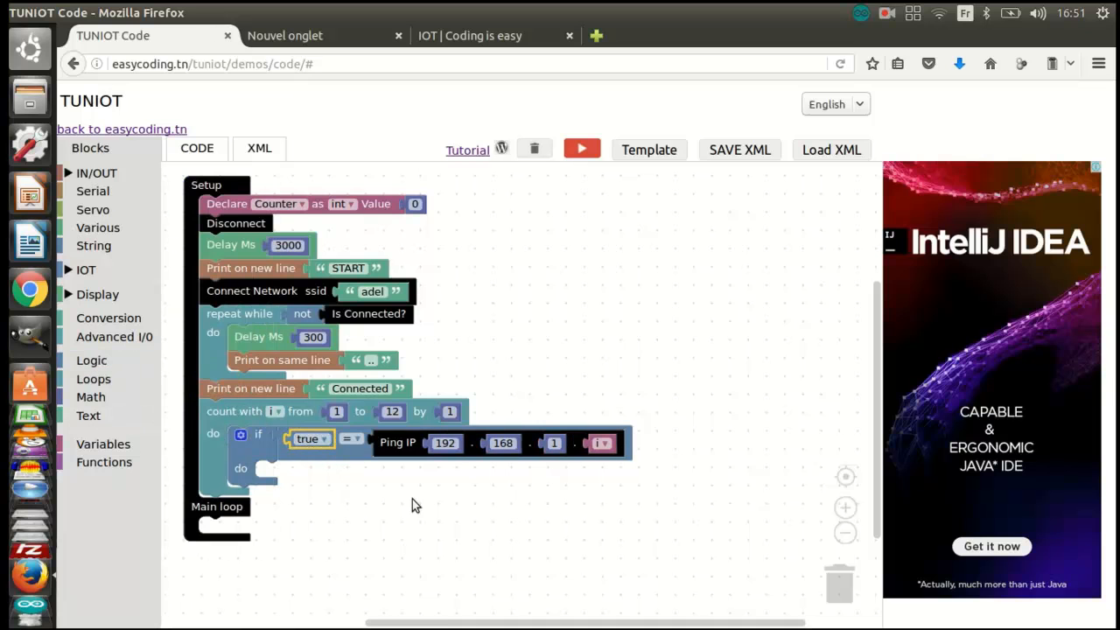
mouse_move(101, 234)
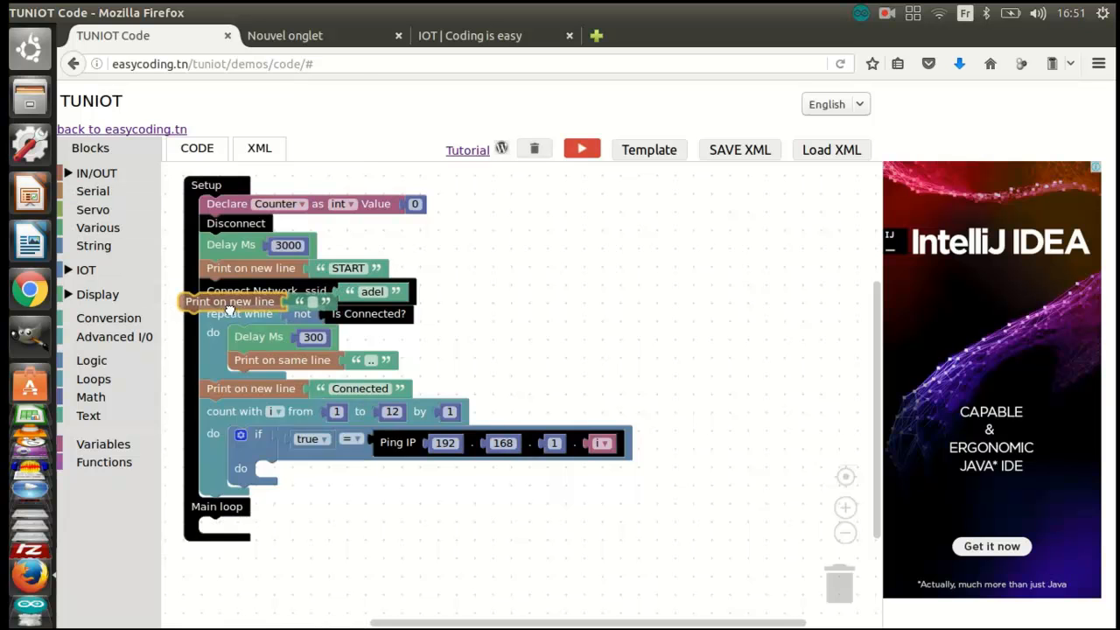
Inside the if, print 'Device found' on a new line and add a set Counter block
left_click_drag(230, 301, 306, 469)
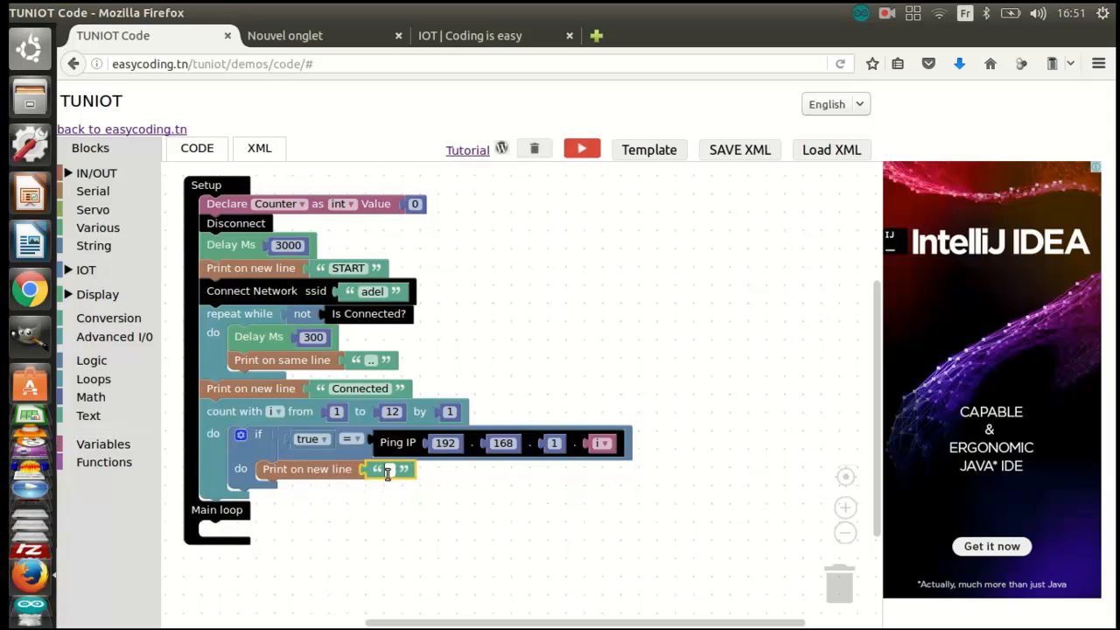
type("Devi")
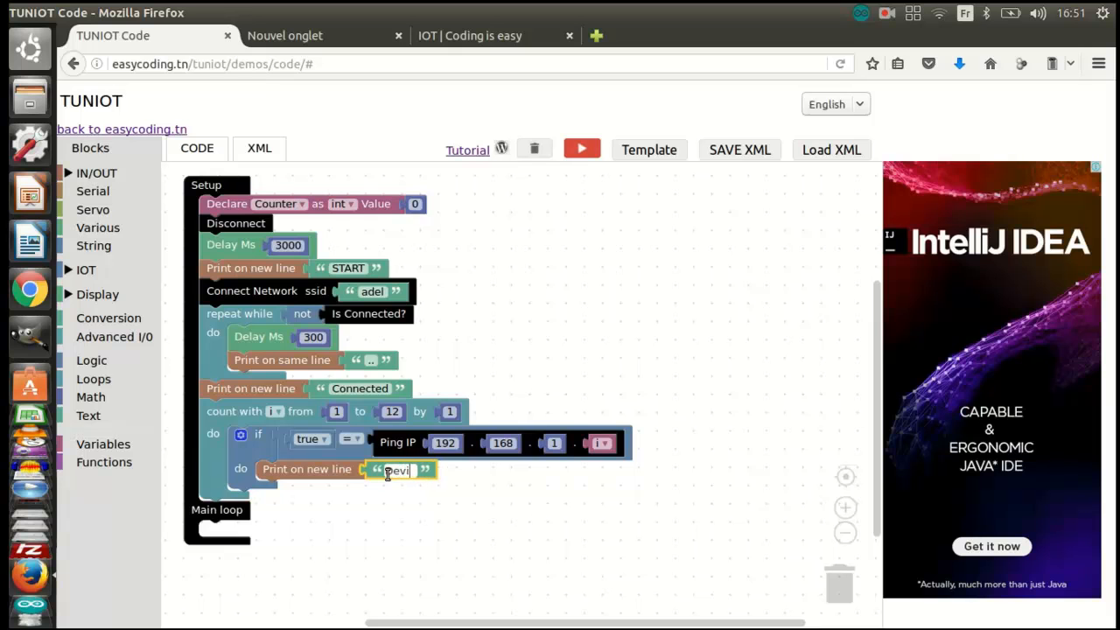
type("ce foun")
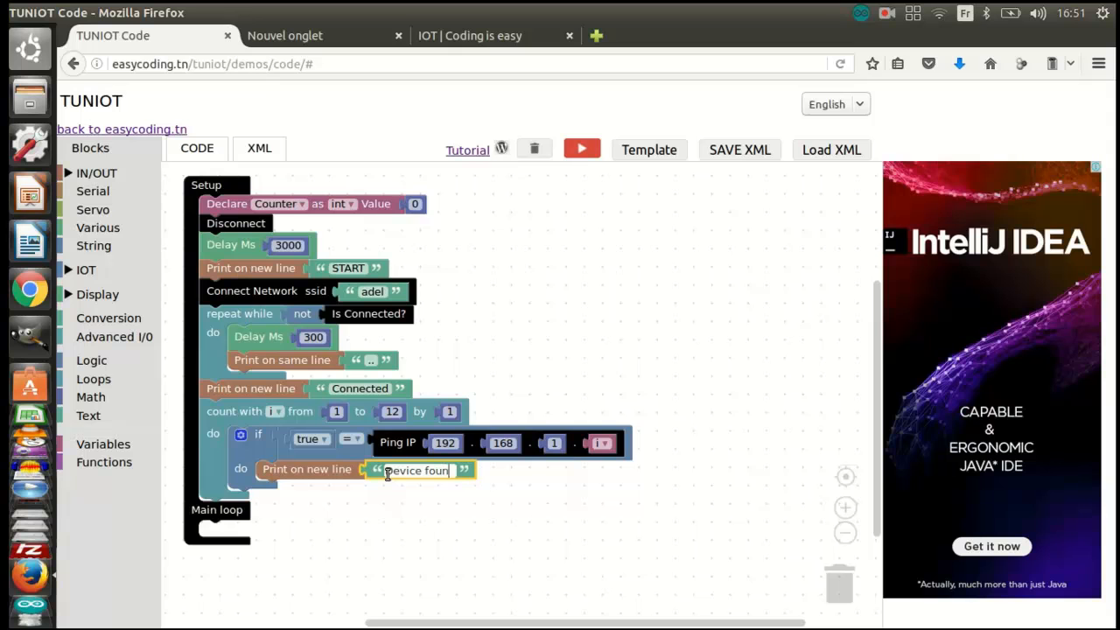
type("d")
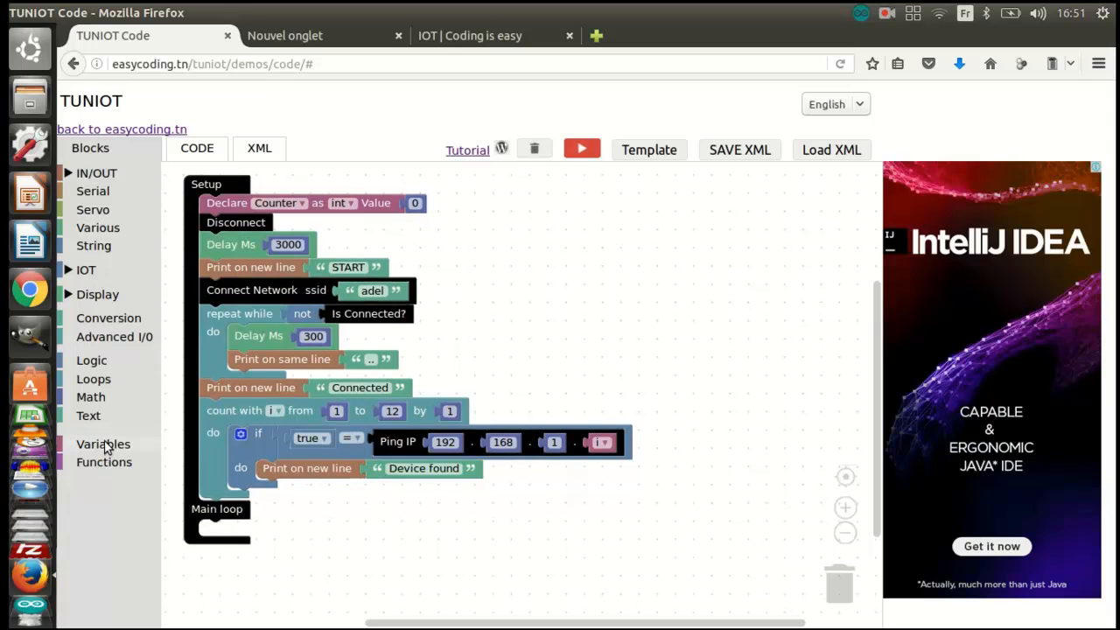
left_click(103, 443)
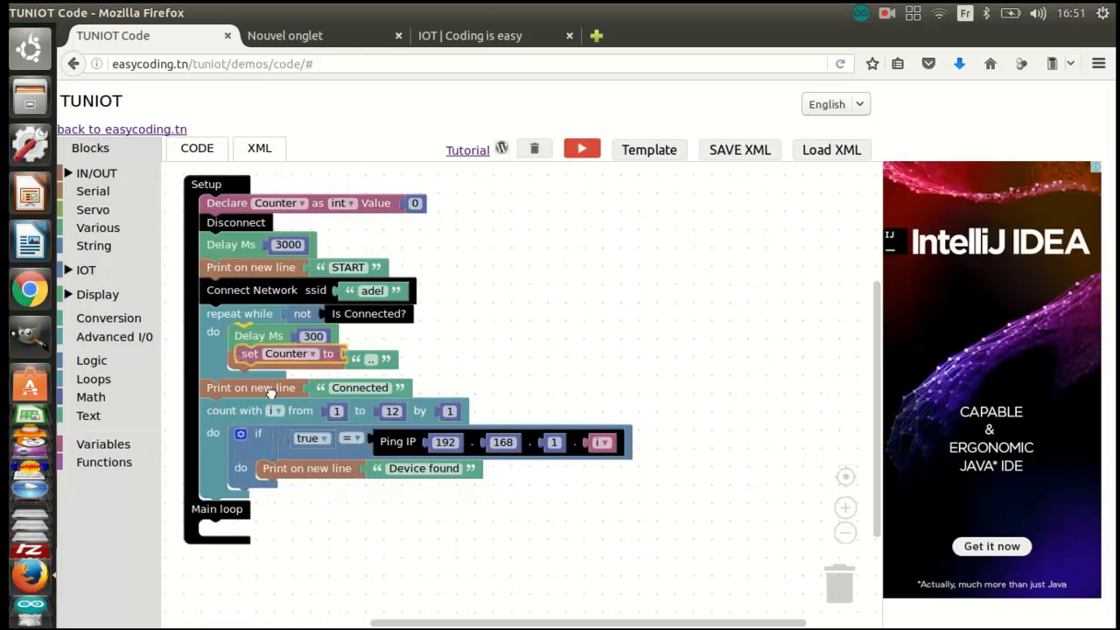
left_click(91, 396)
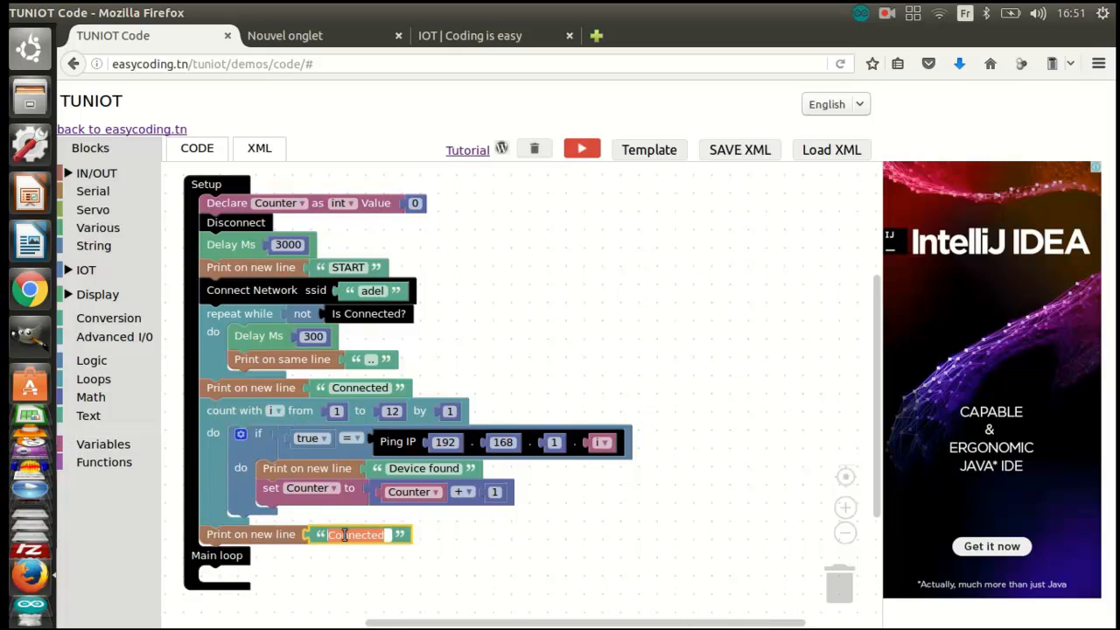
Change the print text to 'Number of devices:' and add a second print line beneath it
type("Nu")
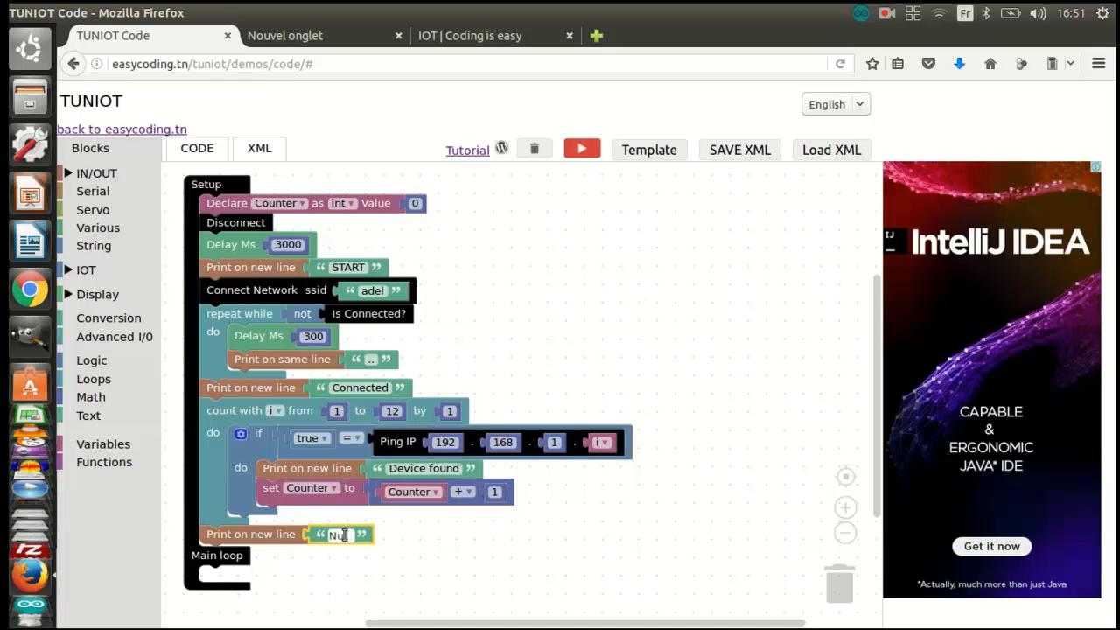
type("m")
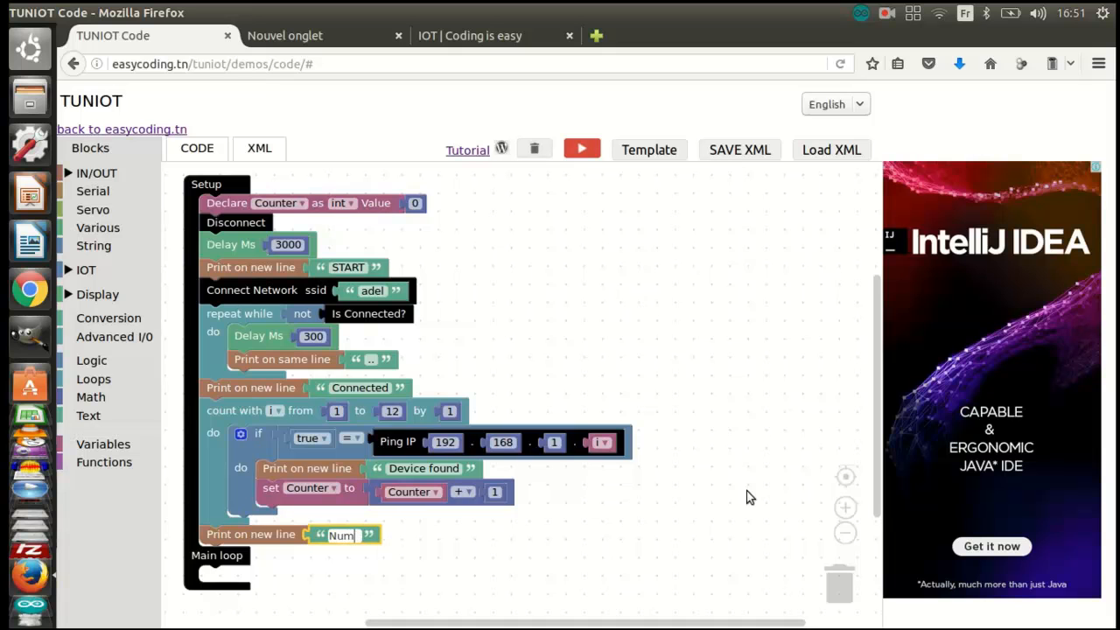
type("Number of devices:")
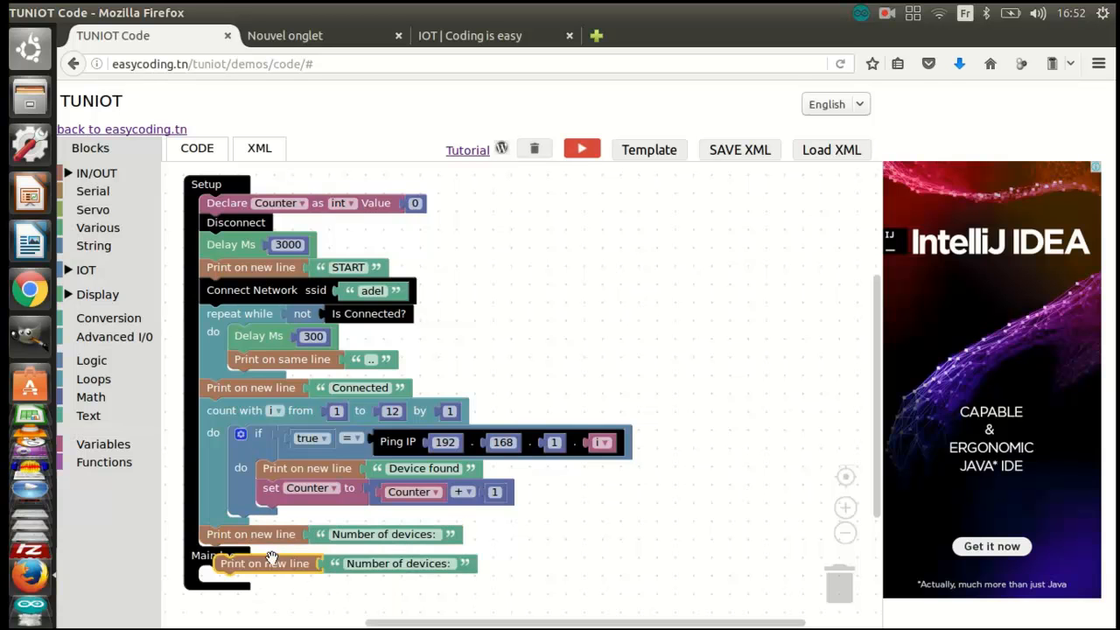
left_click_drag(398, 562, 818, 600)
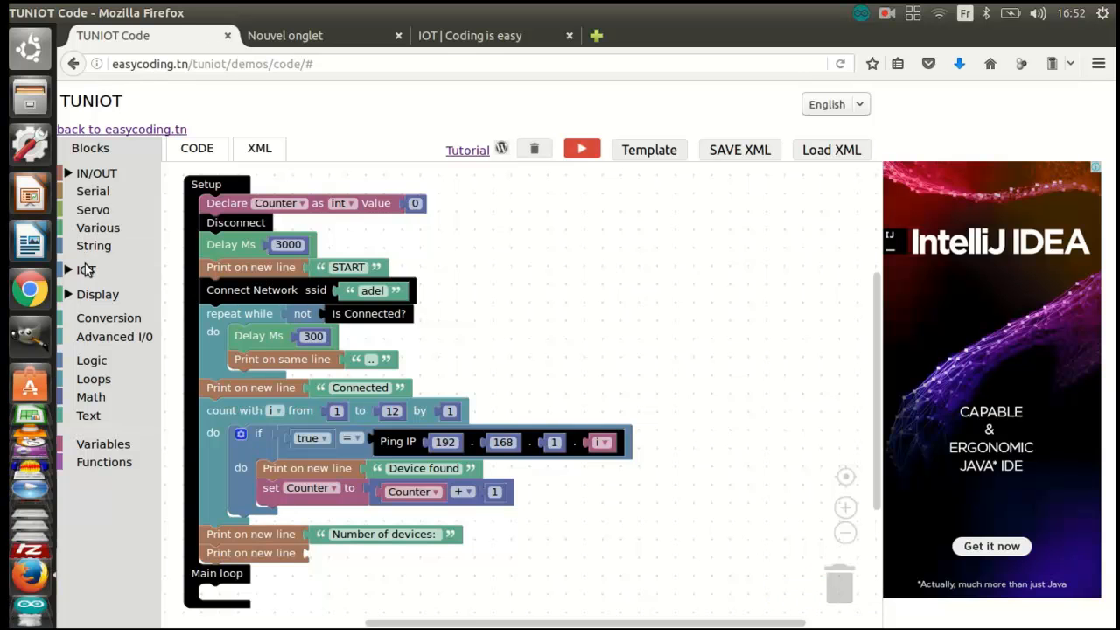
left_click(86, 270)
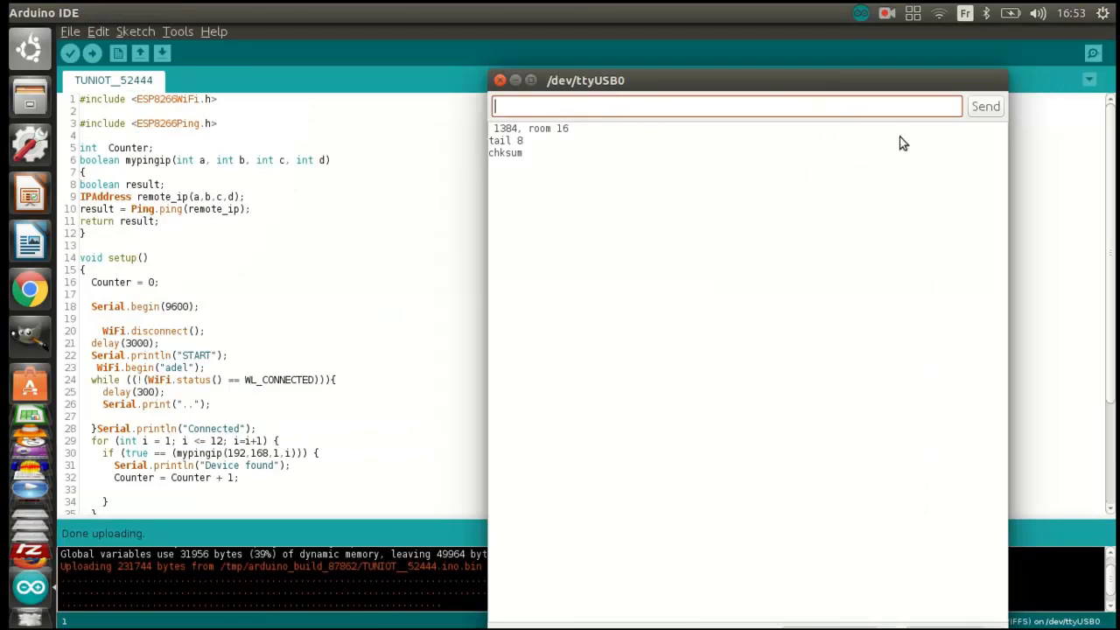
mouse_move(828, 179)
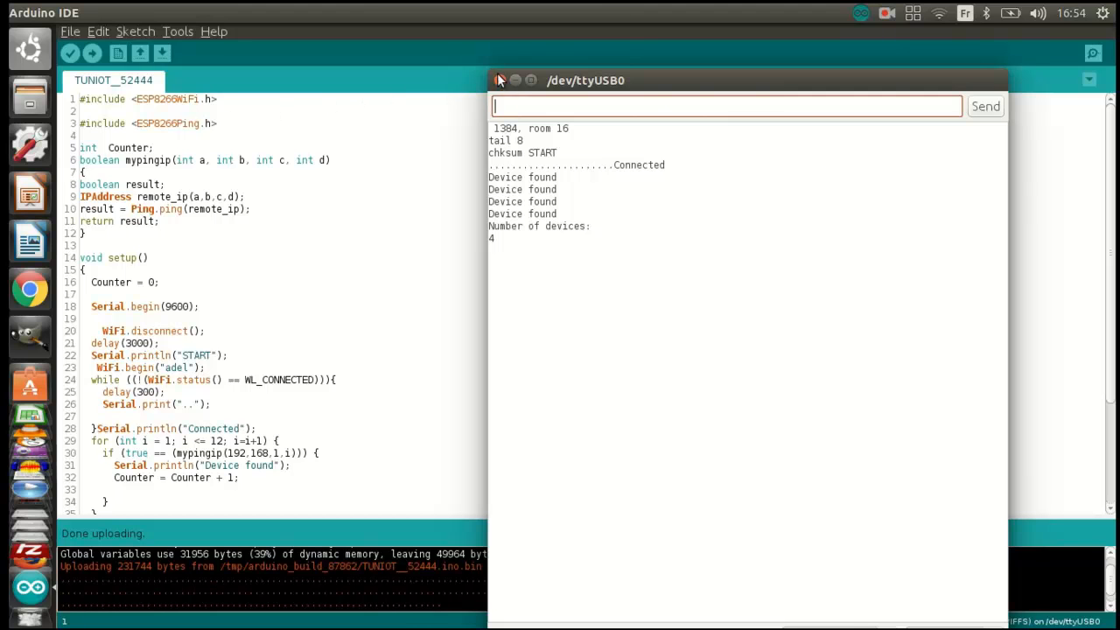
Close the serial monitor after it reports four devices, and dismiss Firefox's download prompt
left_click(501, 79)
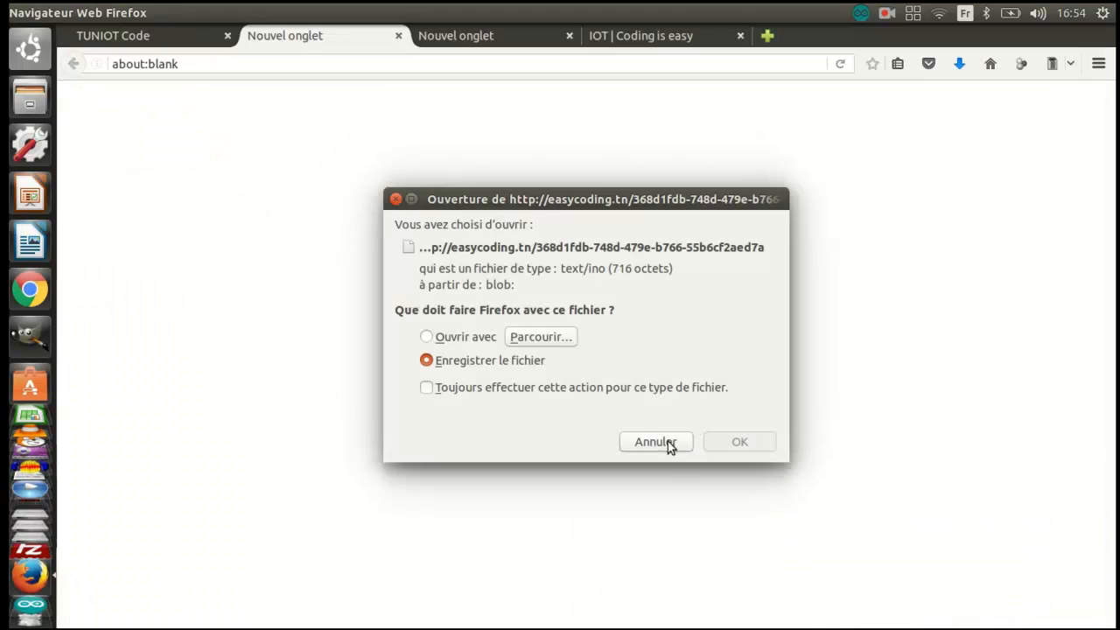
left_click(655, 441)
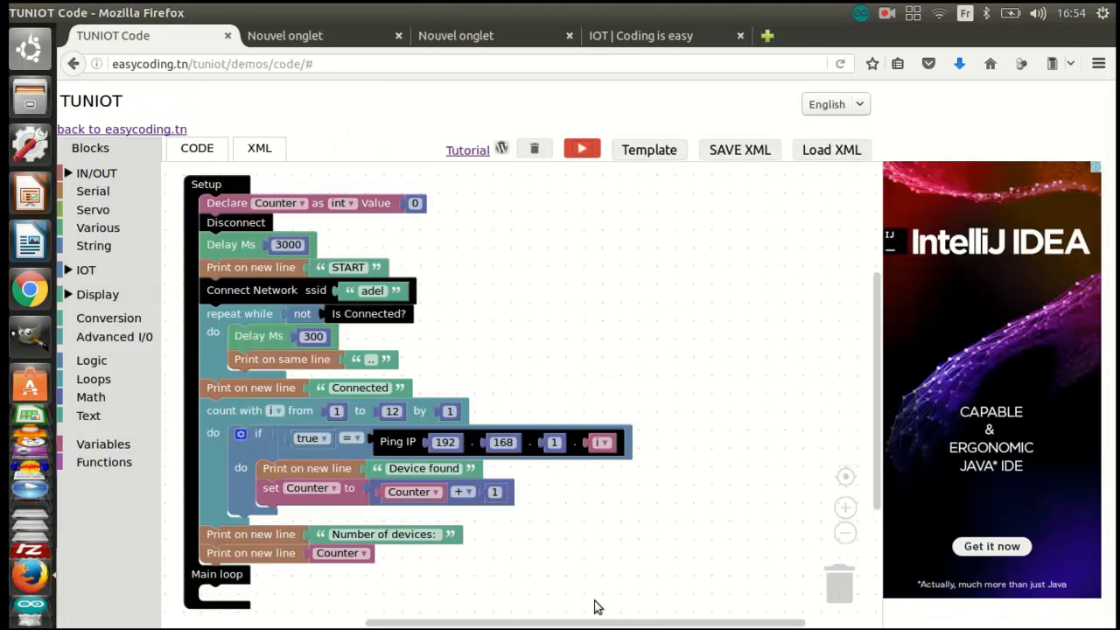